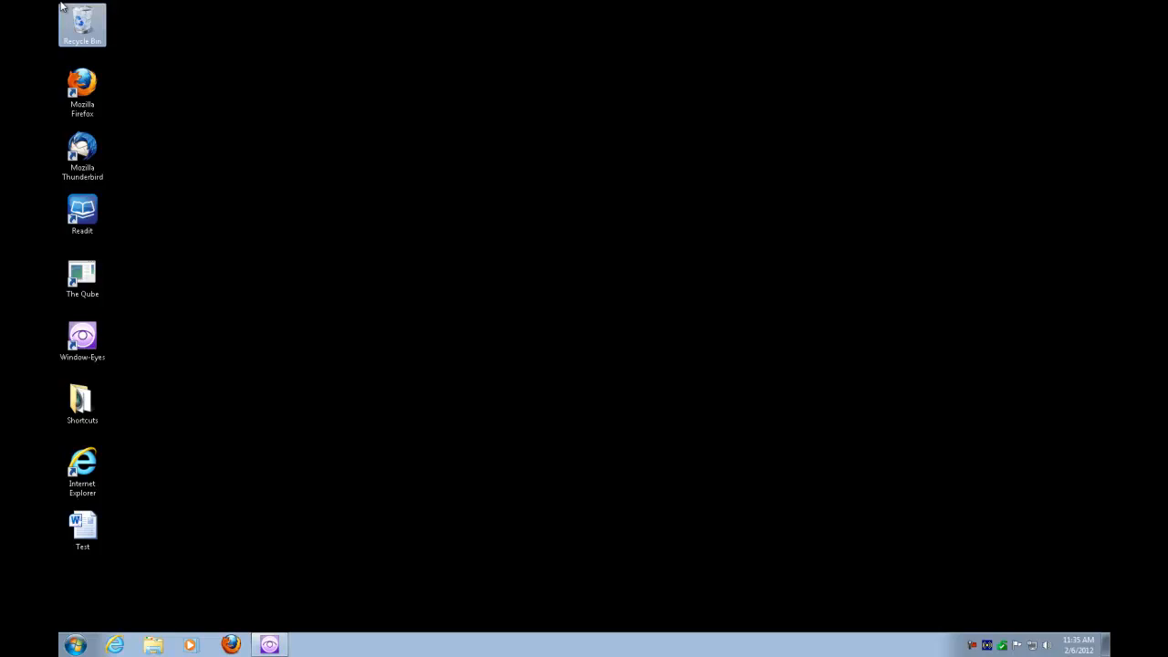
Step: Launch the App Get catalogue with the Win+G hotkey
{"action": "key", "text": "win+g"}
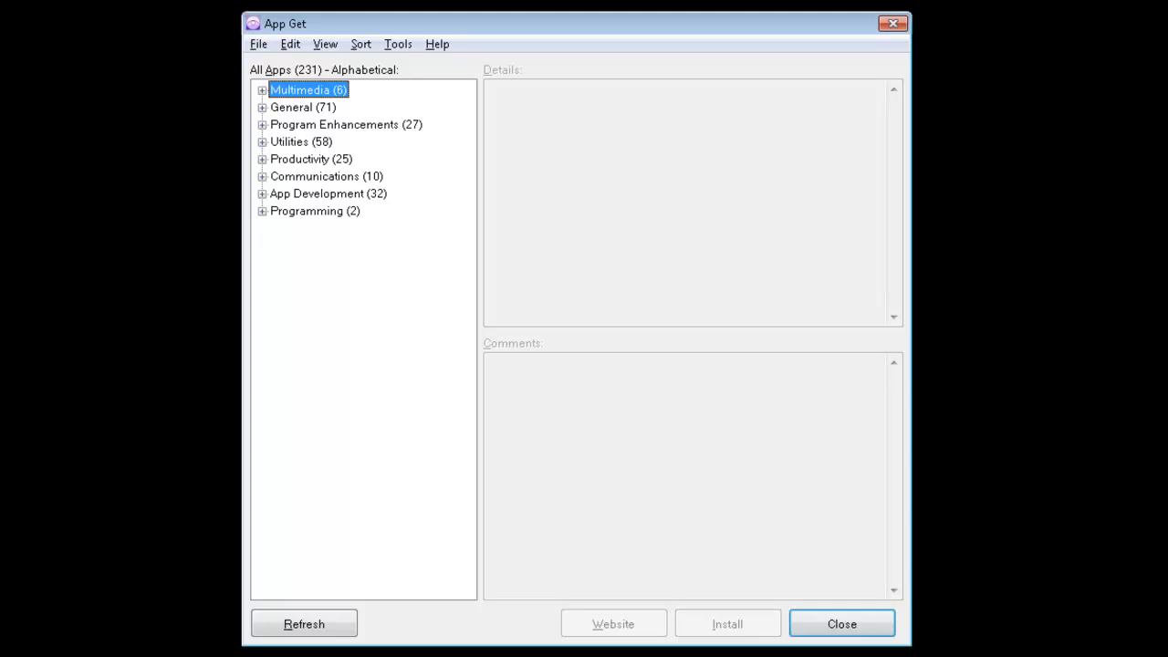
Step: Search the catalogue by name for 'wediag' to narrow it to WEDiag 1.0.8
{"action": "key", "text": "ctrl+f"}
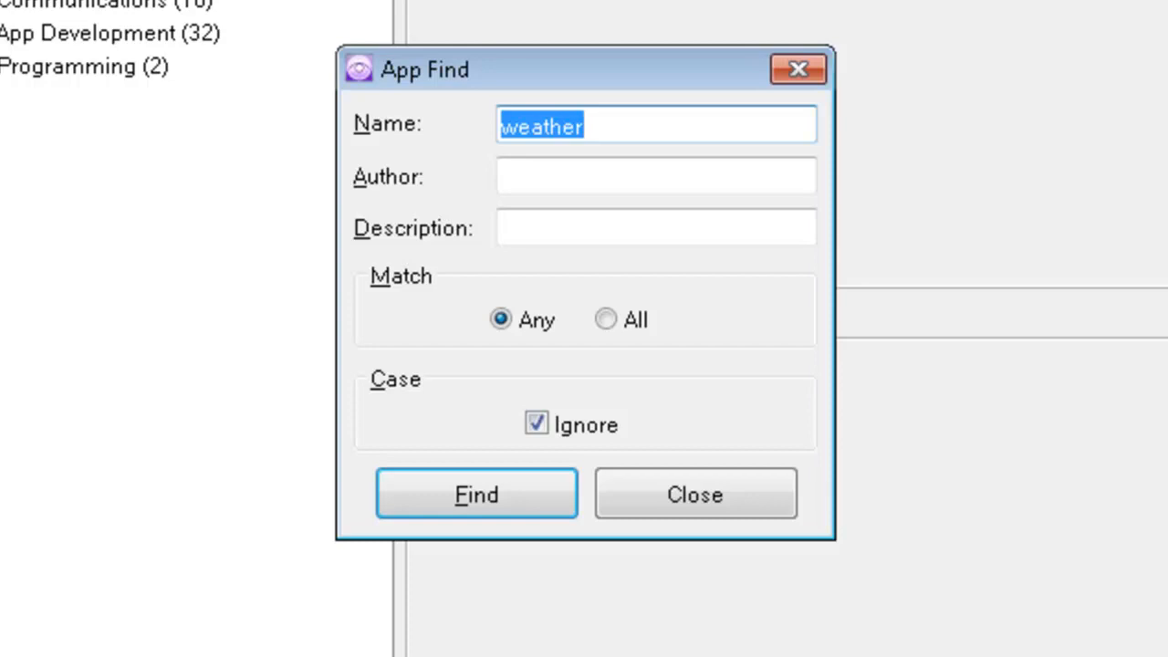
{"action": "type", "text": "wed"}
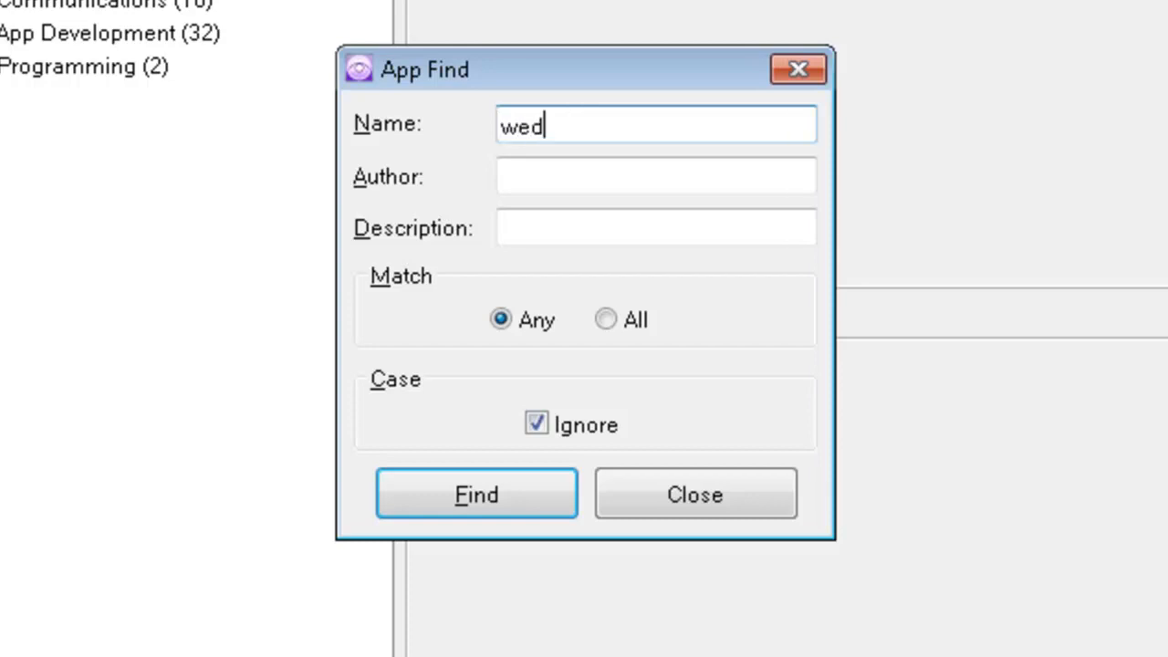
{"action": "type", "text": "iag"}
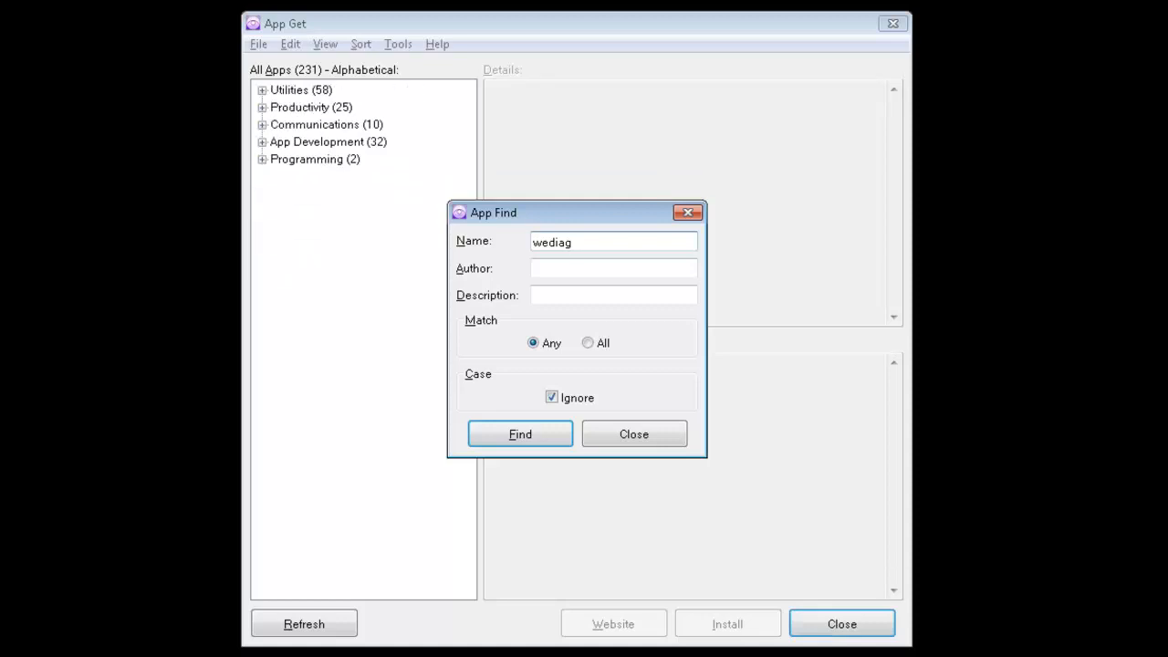
{"action": "left_click", "coordinate": [520, 434]}
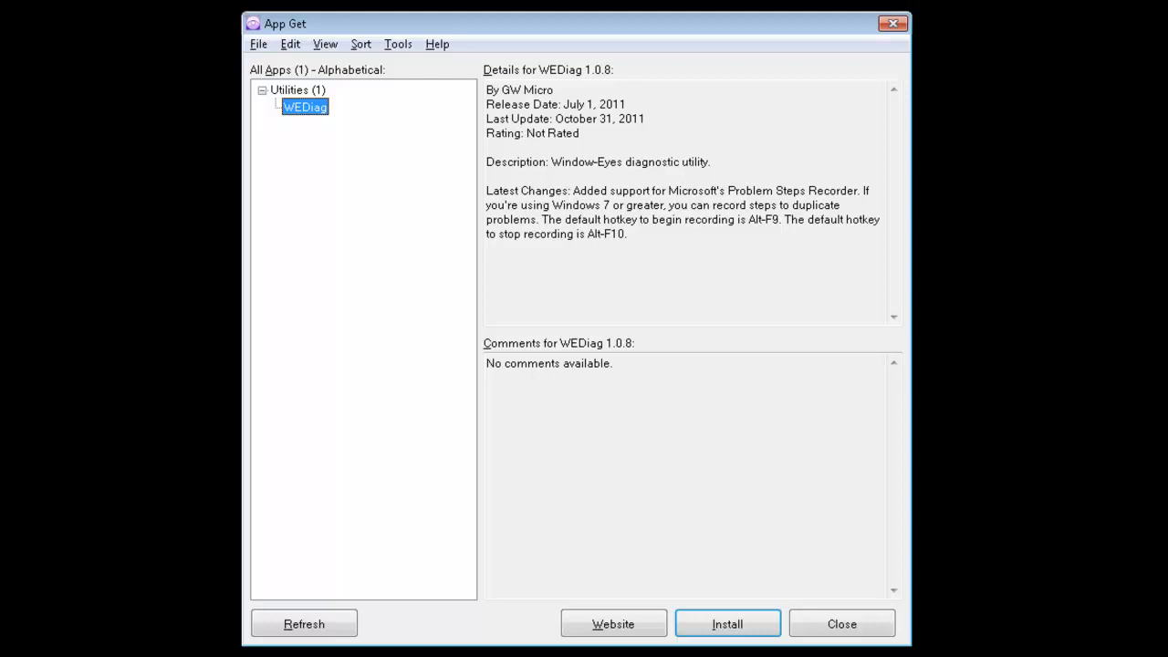
Step: Install WEDiag 1.0.8, confirming its five-file package preview
{"action": "left_click", "coordinate": [726, 624]}
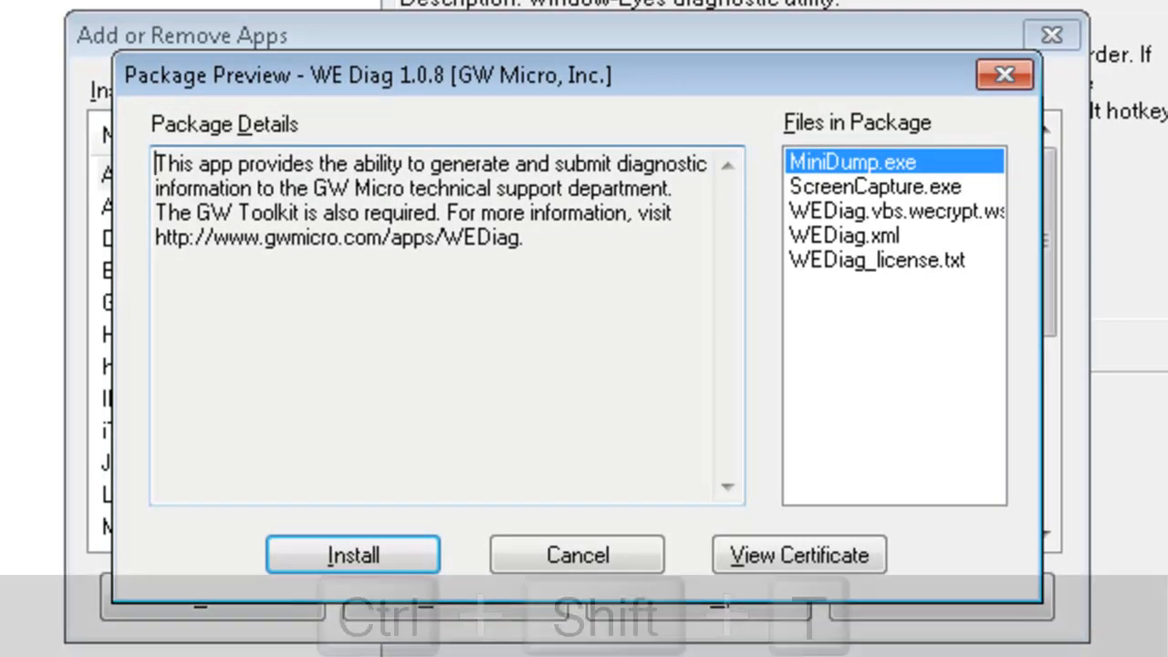
{"action": "key", "text": "ctrl+shift+t"}
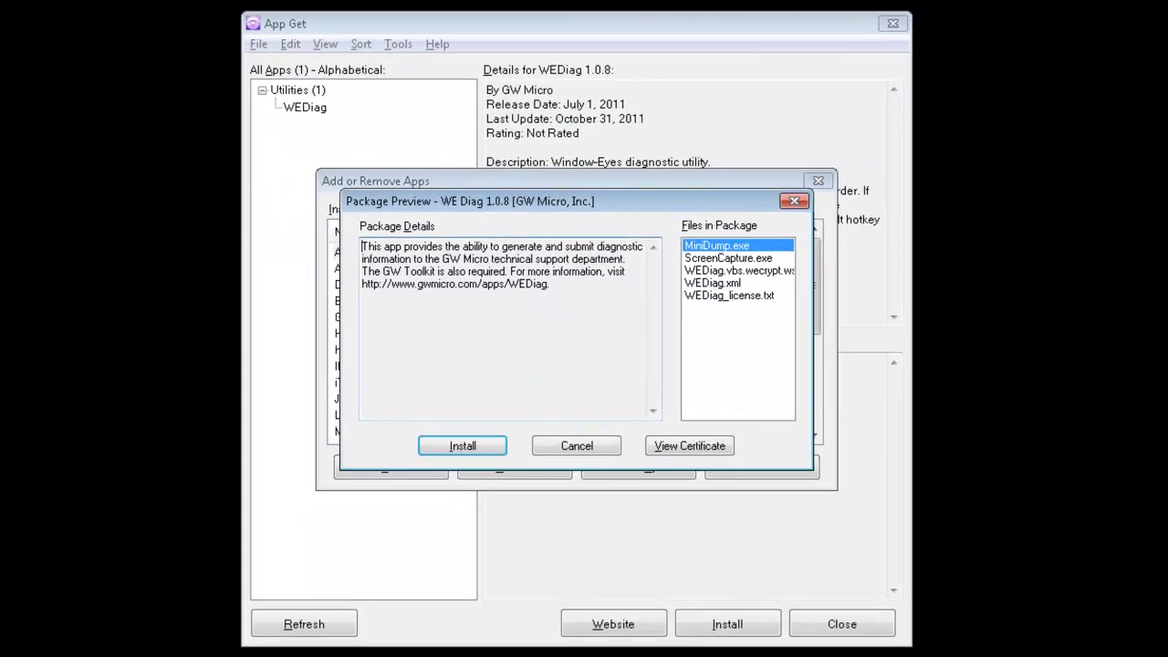
{"action": "left_click", "coordinate": [577, 445]}
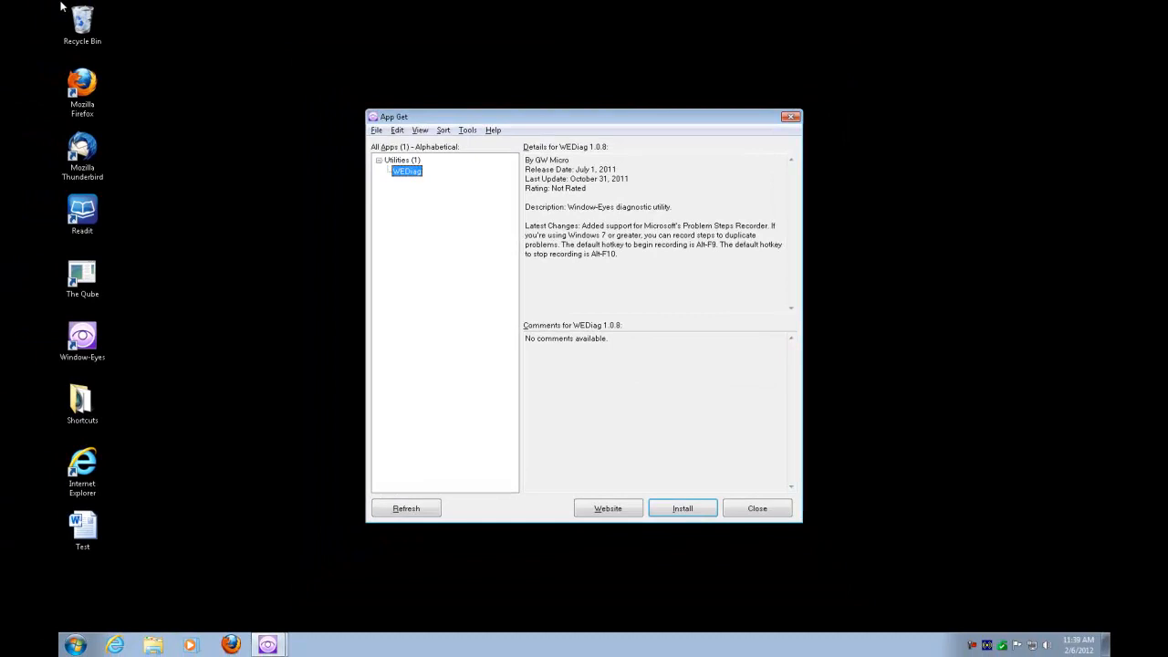
Step: Close App Get and bring up the Window-Eyes settings window with Ctrl+\
{"action": "left_click", "coordinate": [757, 507]}
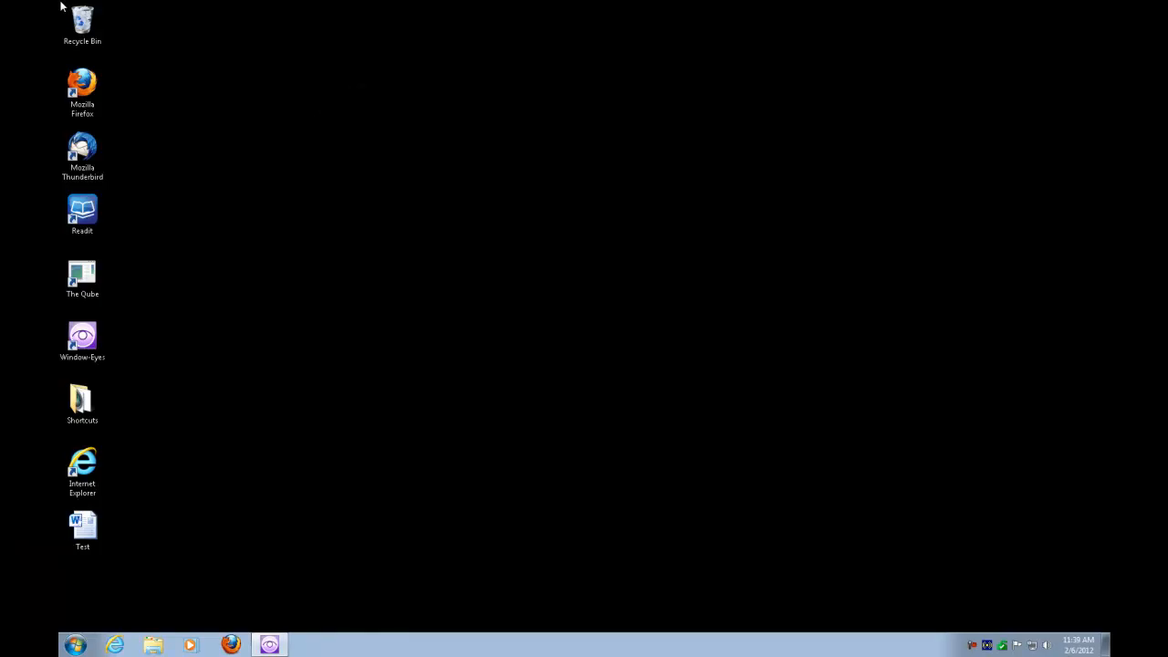
{"action": "key", "text": "ctrl+\\"}
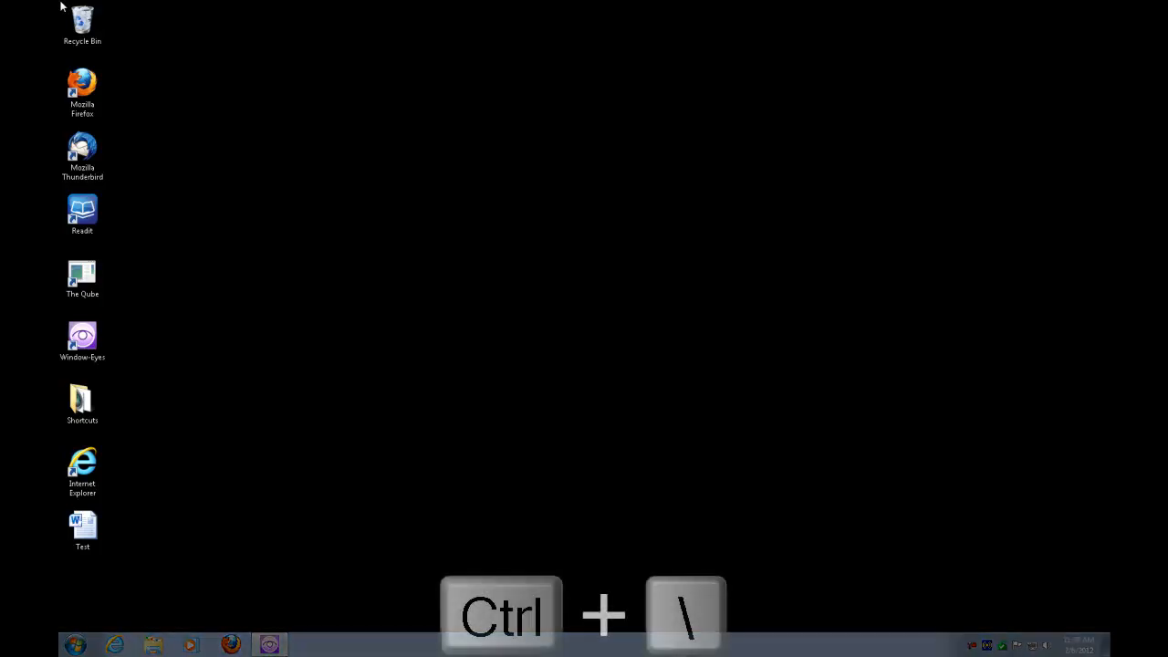
{"action": "key", "text": "ctrl+\\"}
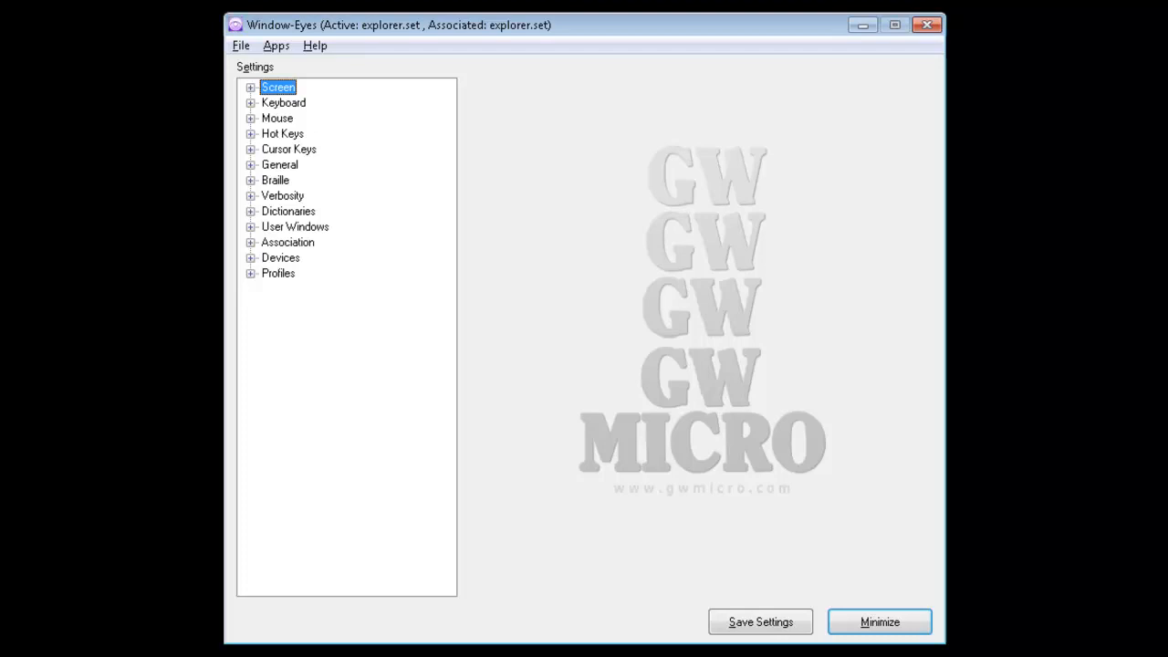
Step: Show the Window-Eyes Diagnostics submenu from the Apps menu
{"action": "key", "text": "alt+a"}
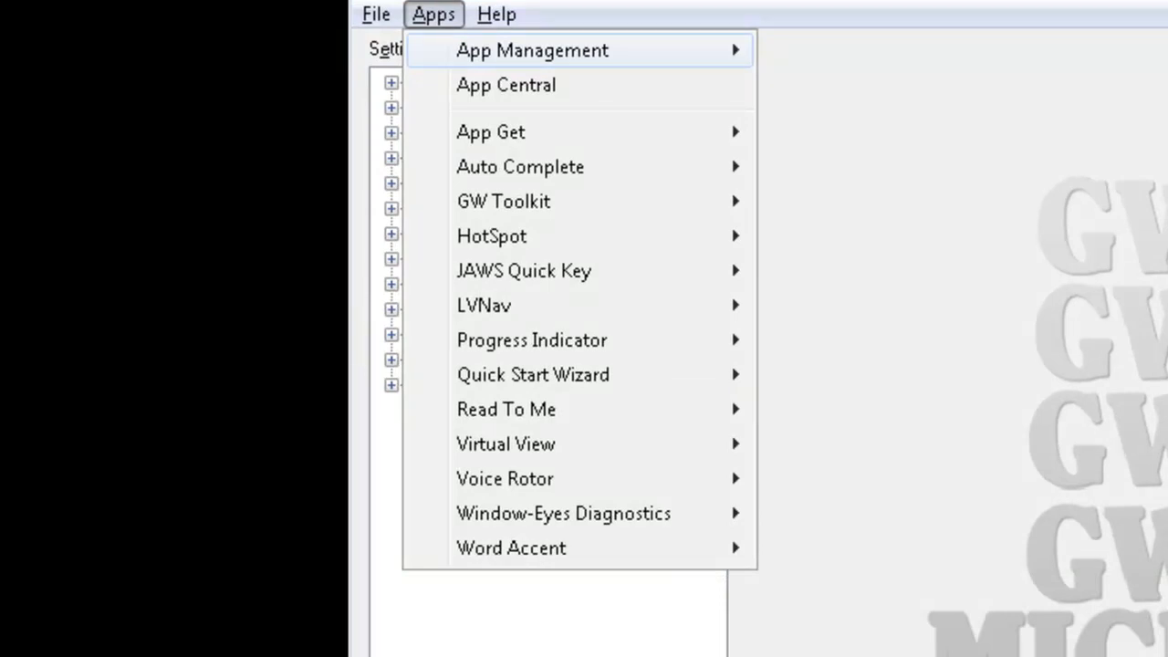
{"action": "mouse_move", "coordinate": [564, 513]}
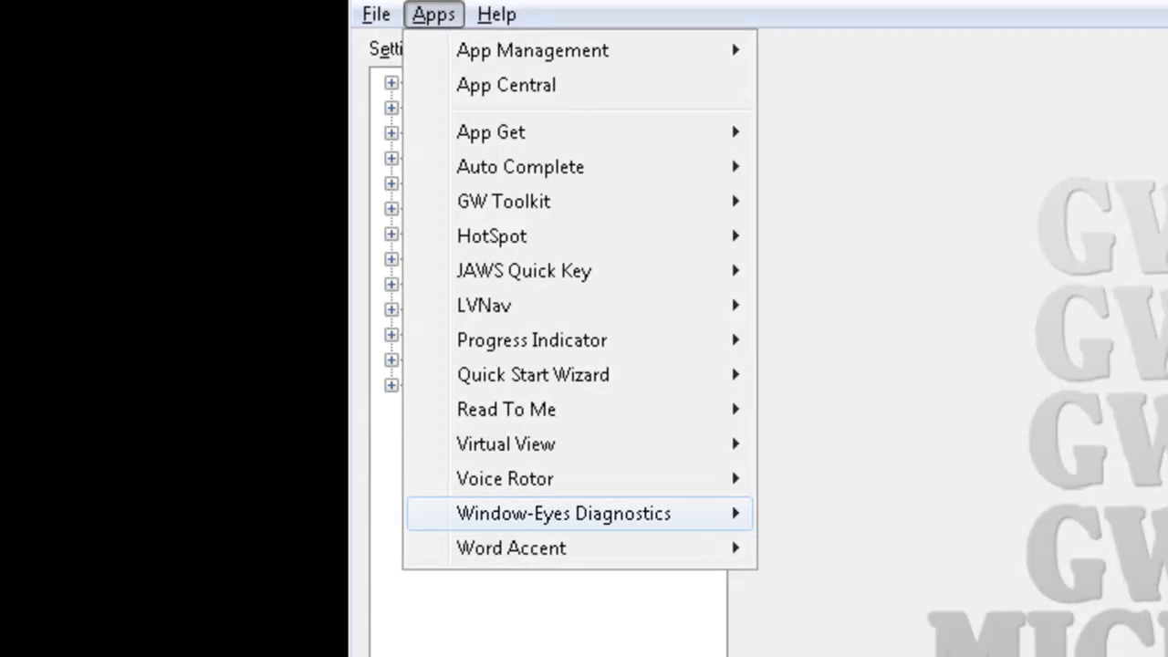
{"action": "left_click", "coordinate": [564, 512]}
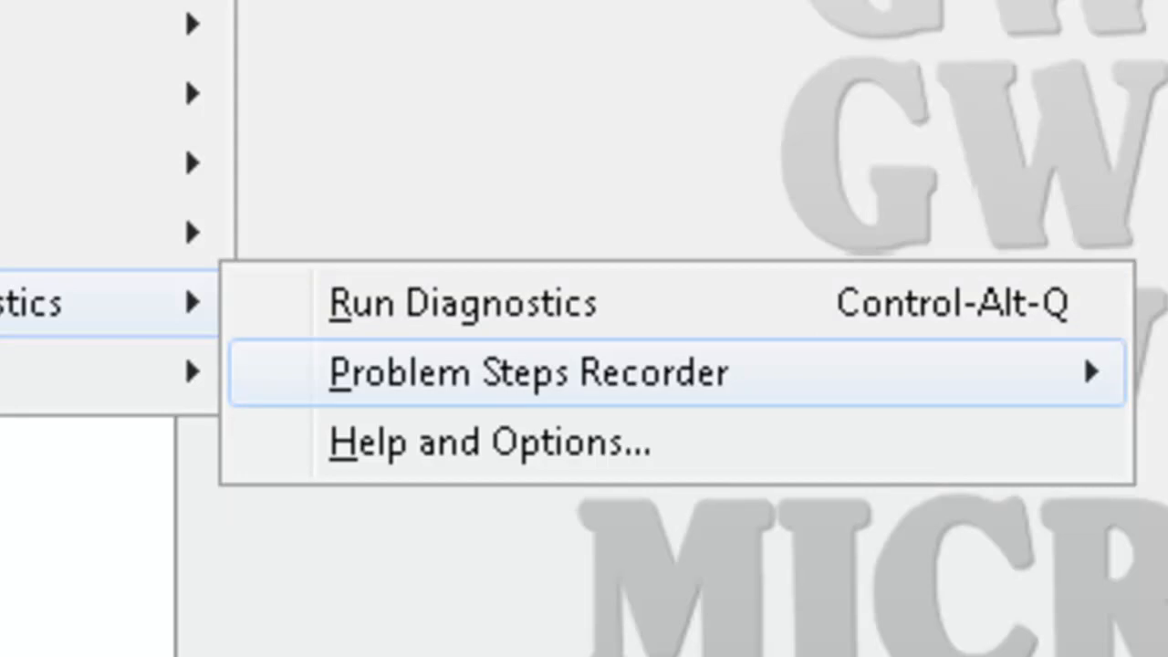
{"action": "mouse_move", "coordinate": [489, 441]}
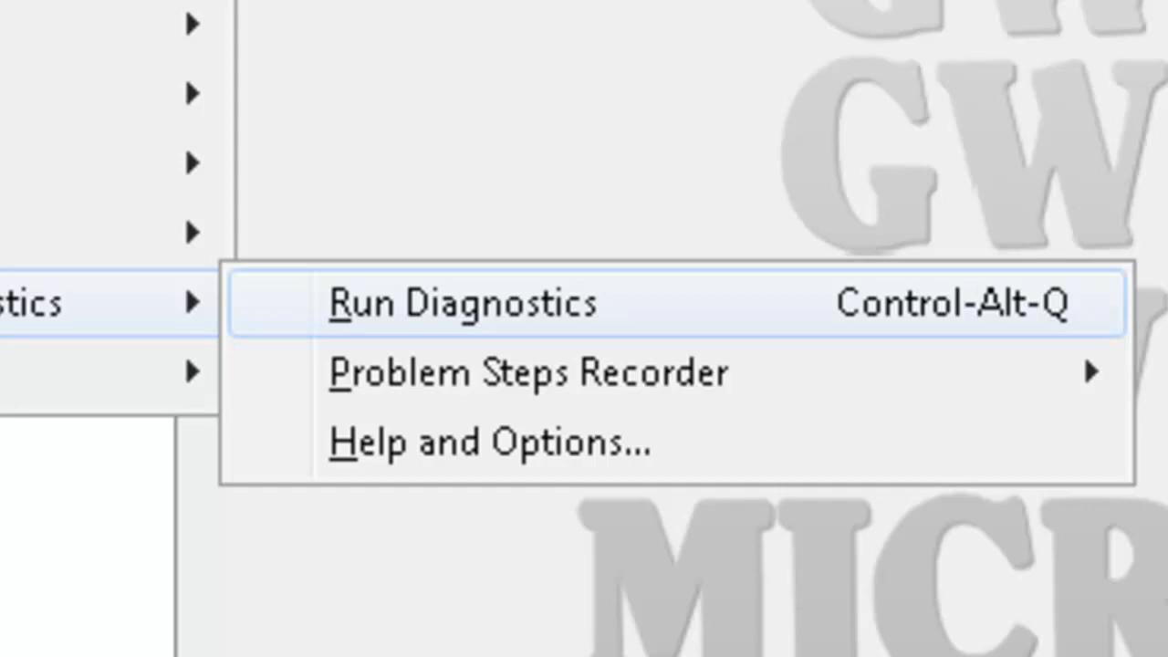
Step: Run Diagnostics so the report is generated and the contact form appears
{"action": "left_click", "coordinate": [460, 303]}
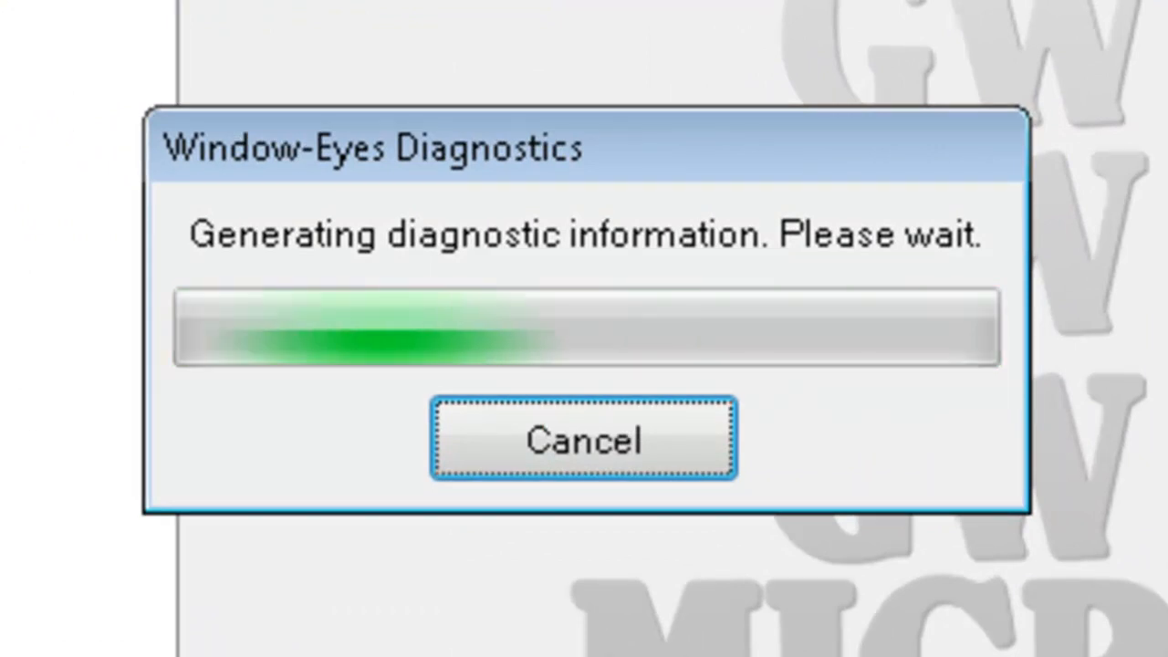
{"action": "left_click", "coordinate": [584, 440]}
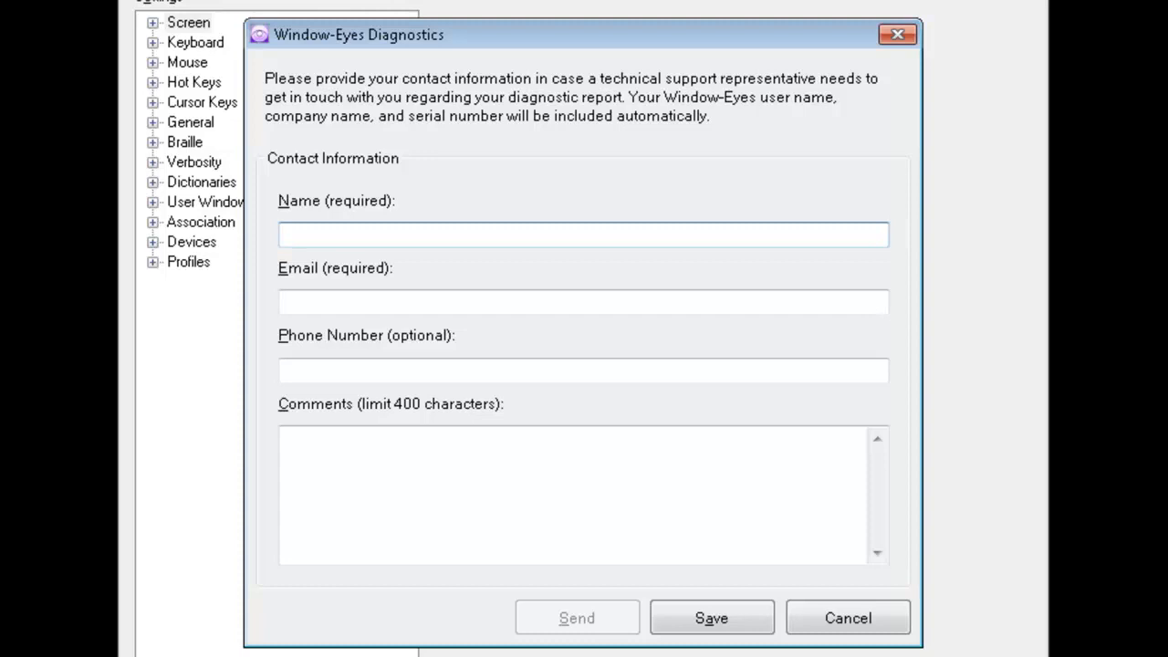
Step: Return to the Diagnostics contact form, whose fields are still empty
{"action": "left_click", "coordinate": [584, 233]}
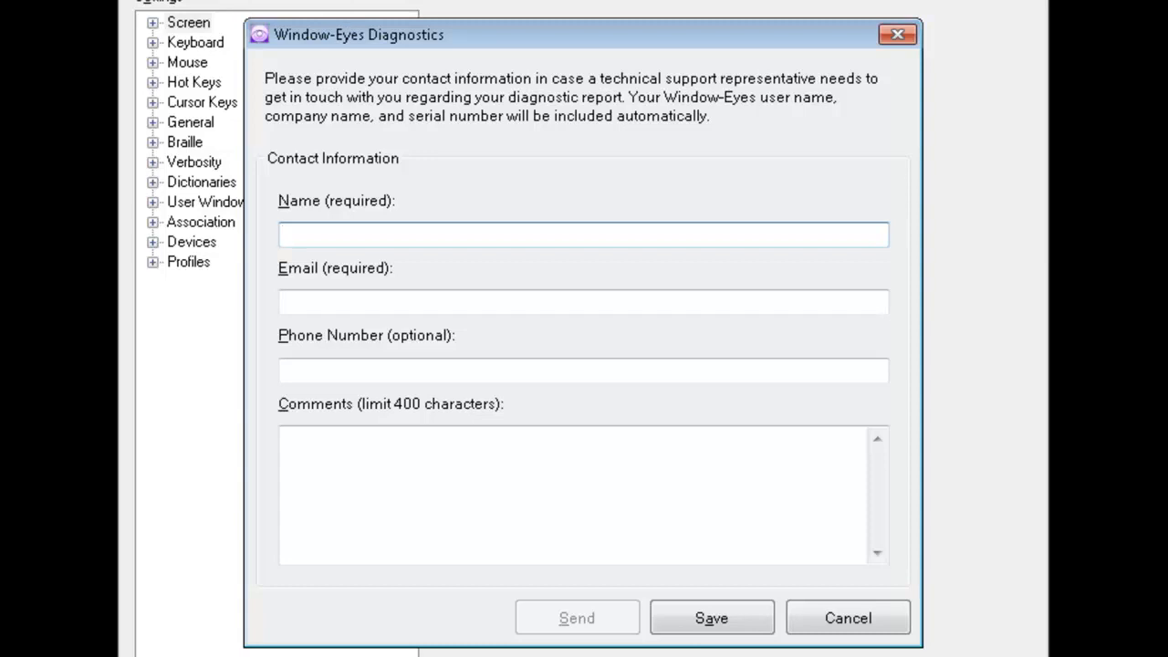
{"action": "left_click", "coordinate": [584, 233]}
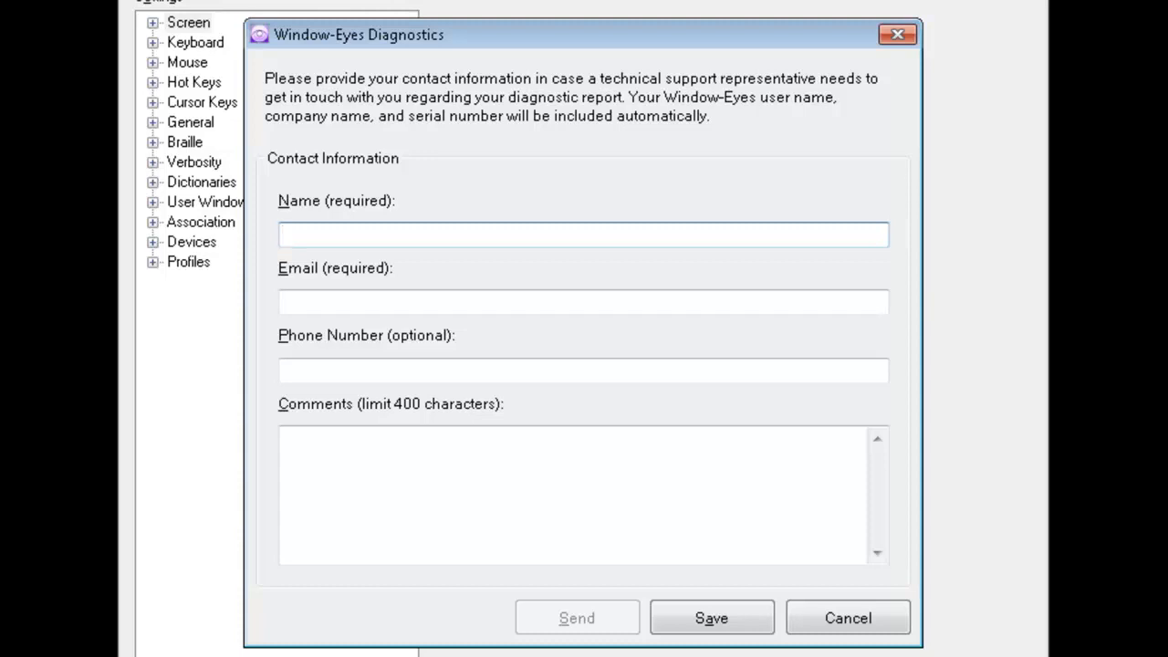
{"action": "left_click", "coordinate": [584, 233]}
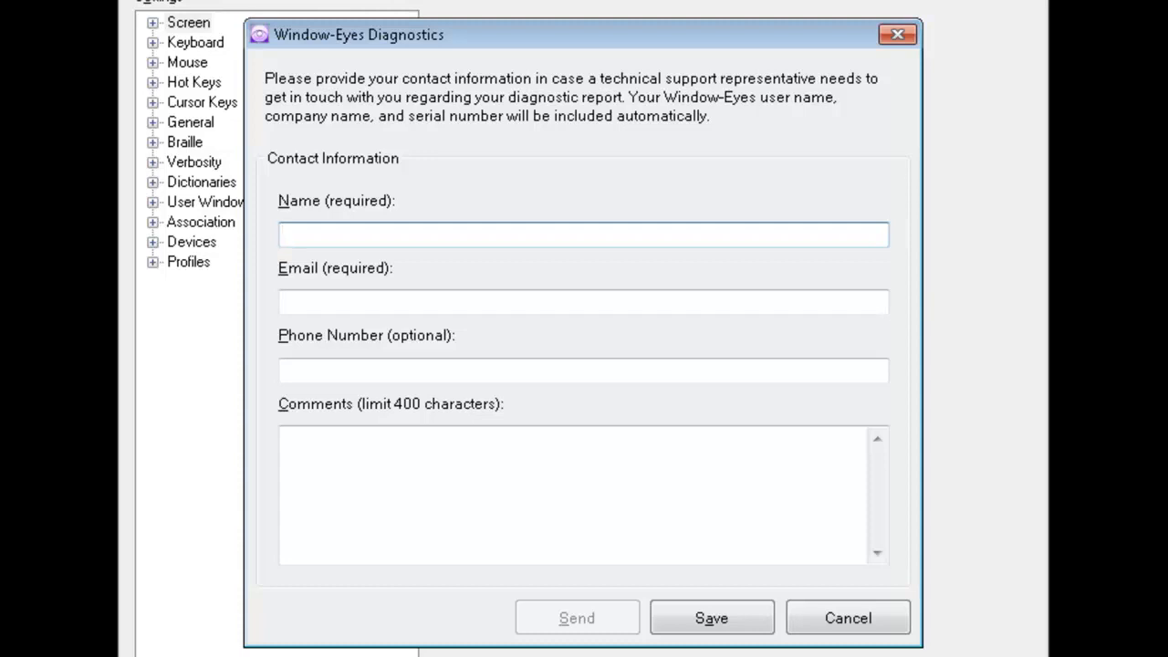
{"action": "left_click", "coordinate": [583, 233]}
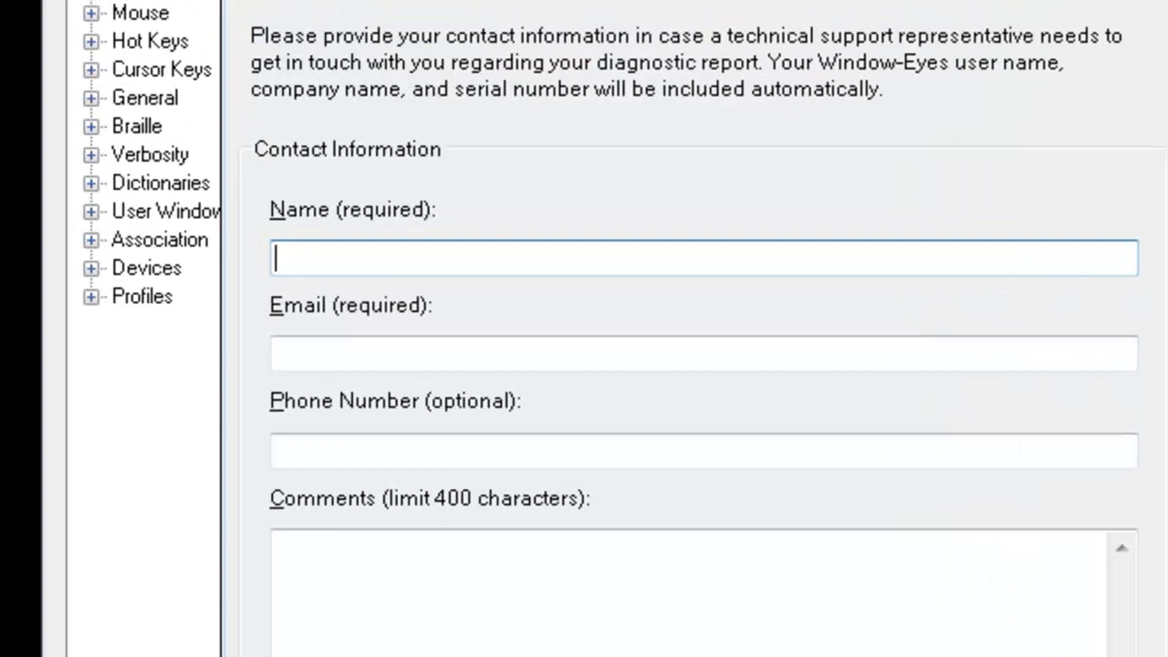
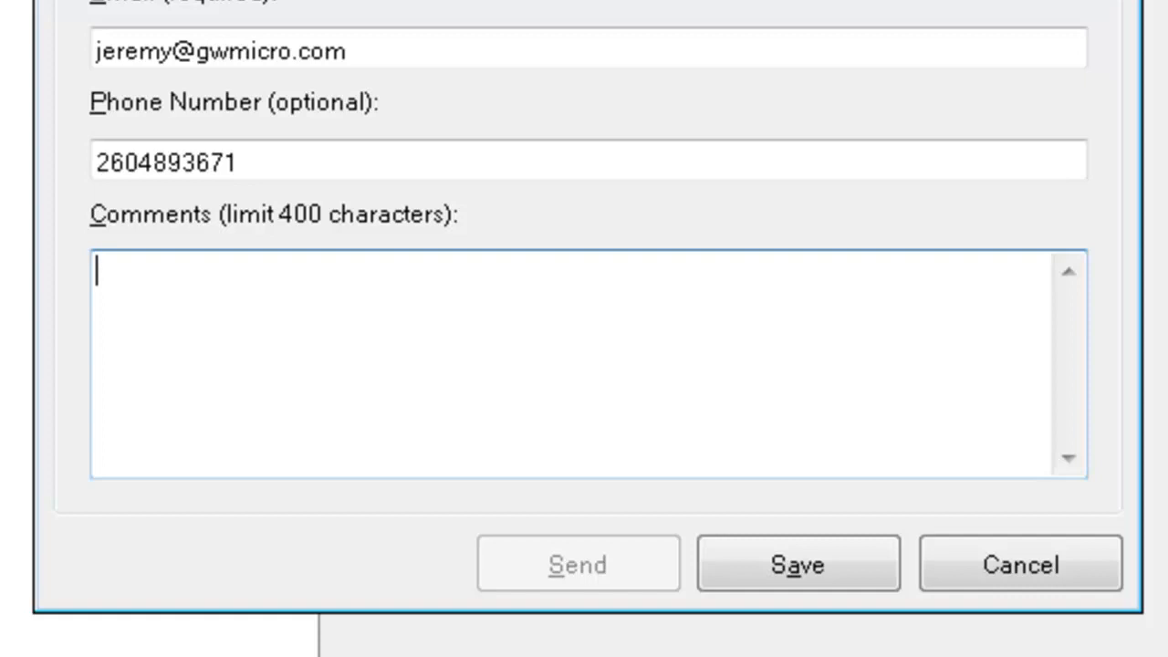
Step: Fill the Comments box with 'This is per our conversation.'
{"action": "type", "text": "T"}
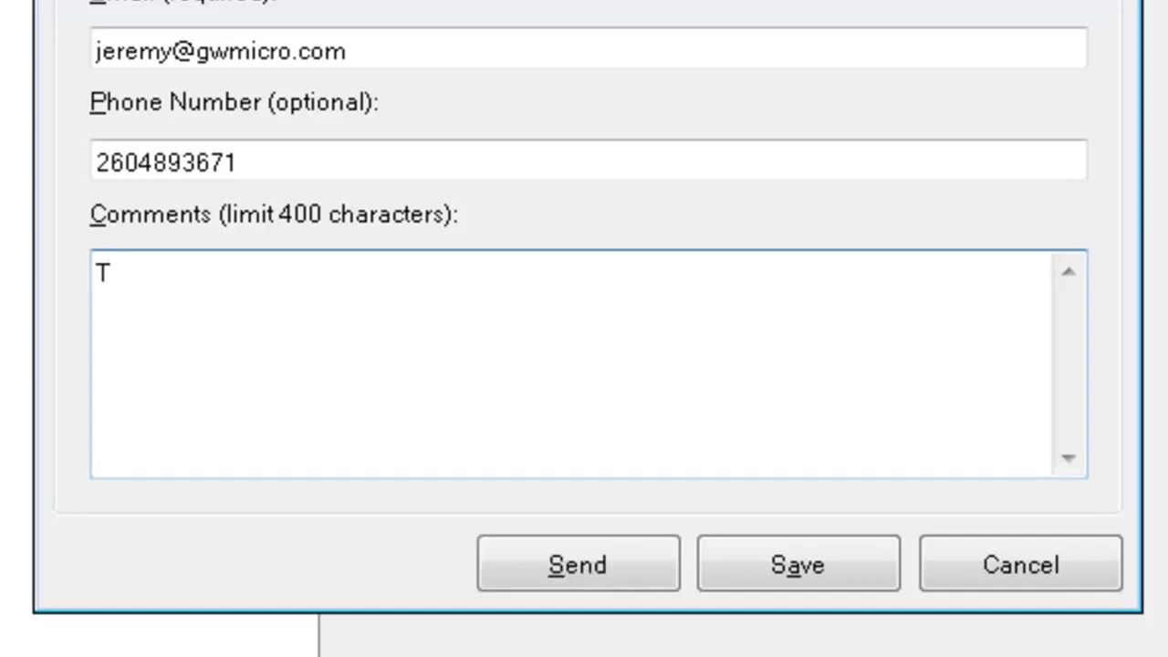
{"action": "type", "text": "his is per"}
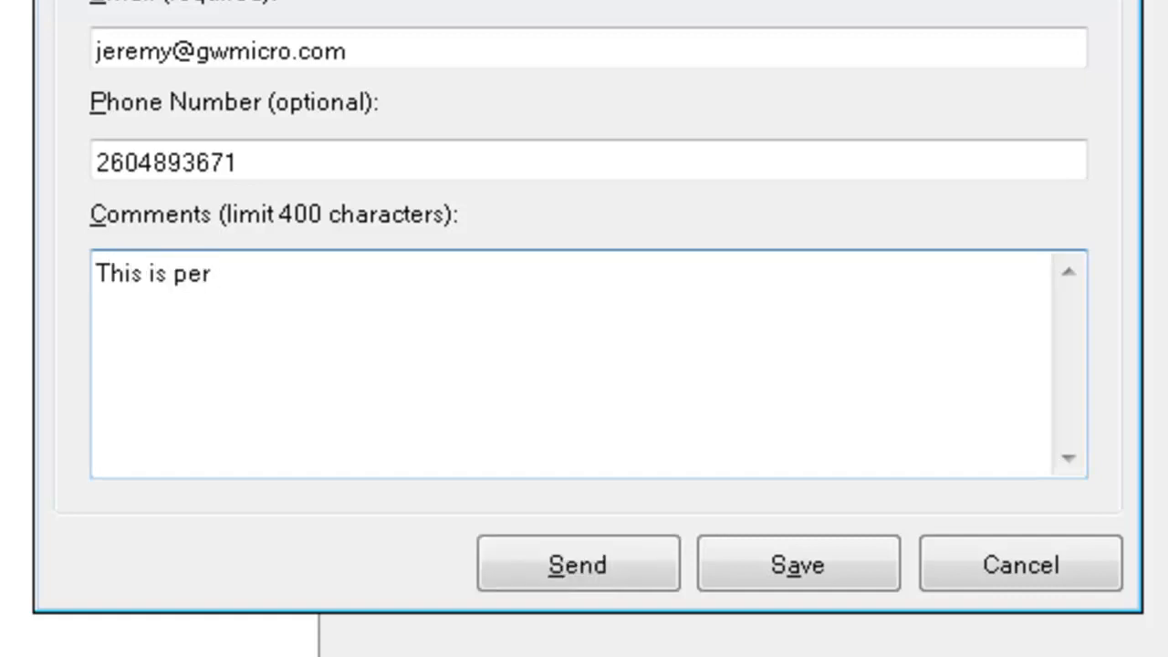
{"action": "type", "text": "our conver"}
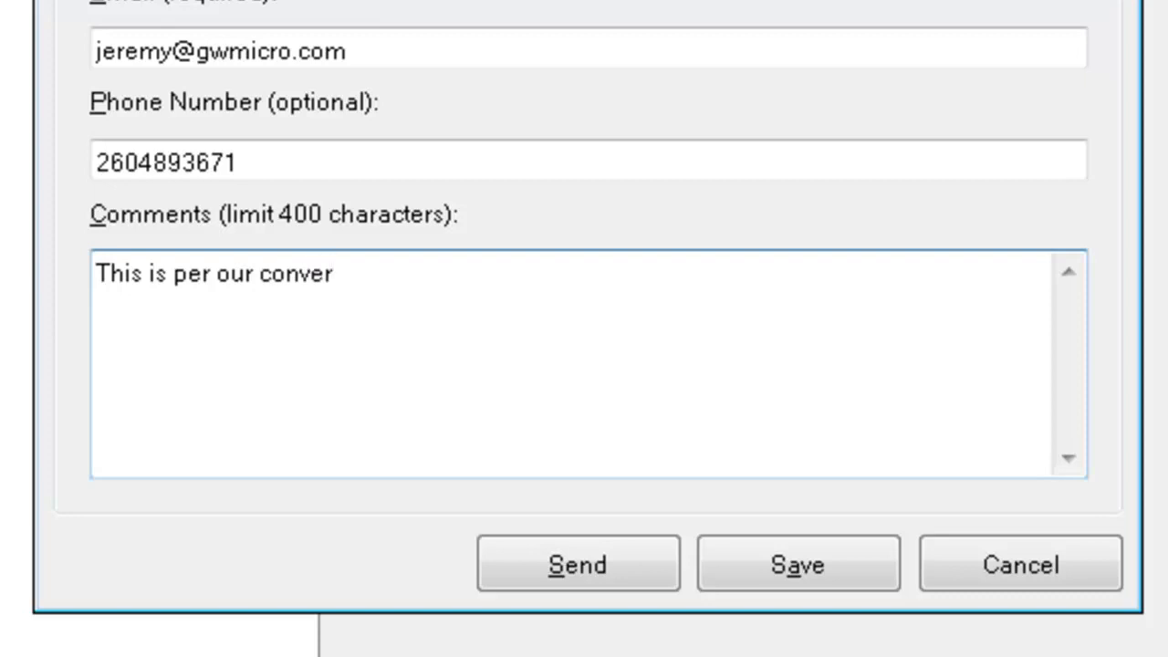
{"action": "type", "text": "sation"}
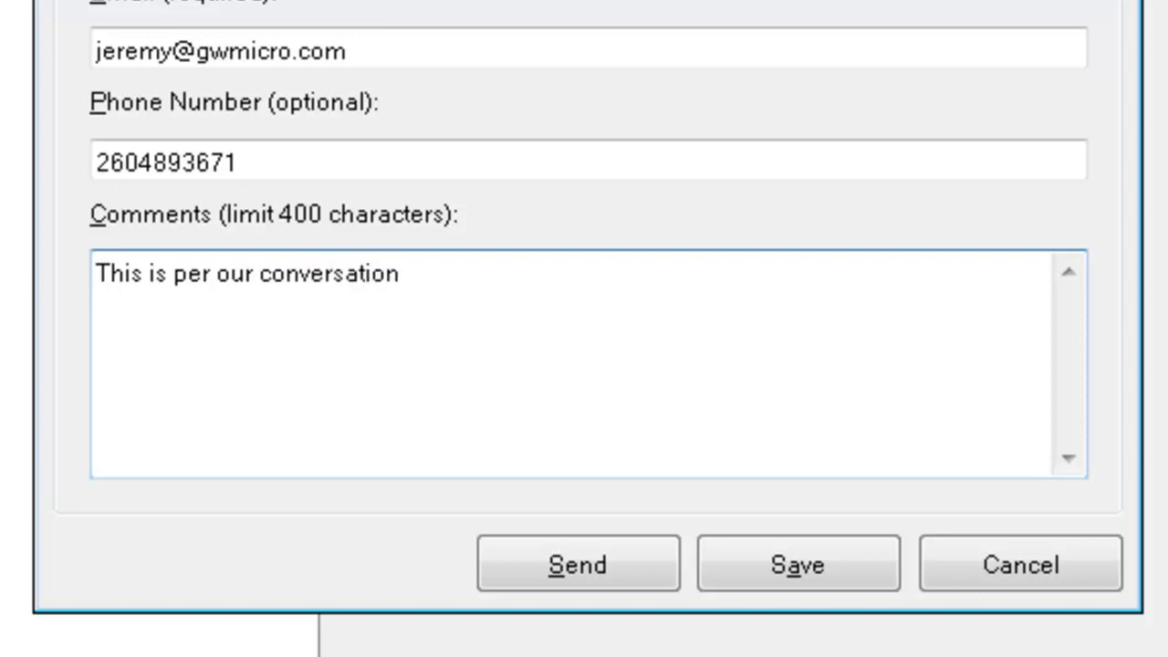
{"action": "type", "text": "."}
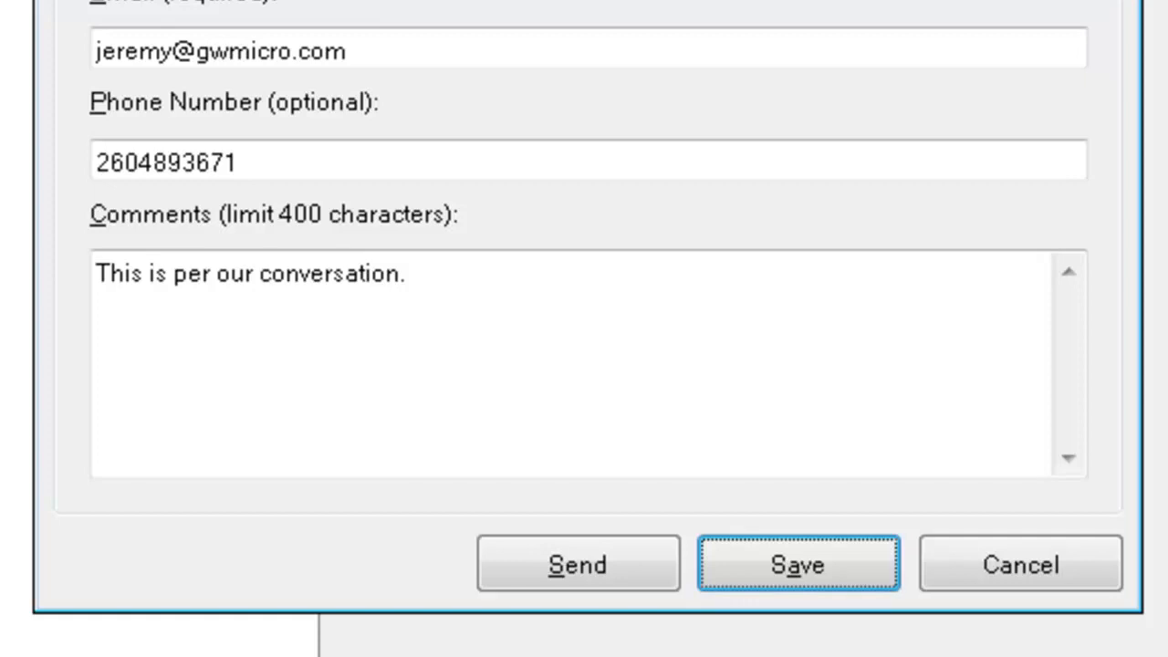
Step: Send the diagnostic report and get the successful-submission confirmation
{"action": "key", "text": "shift+Tab"}
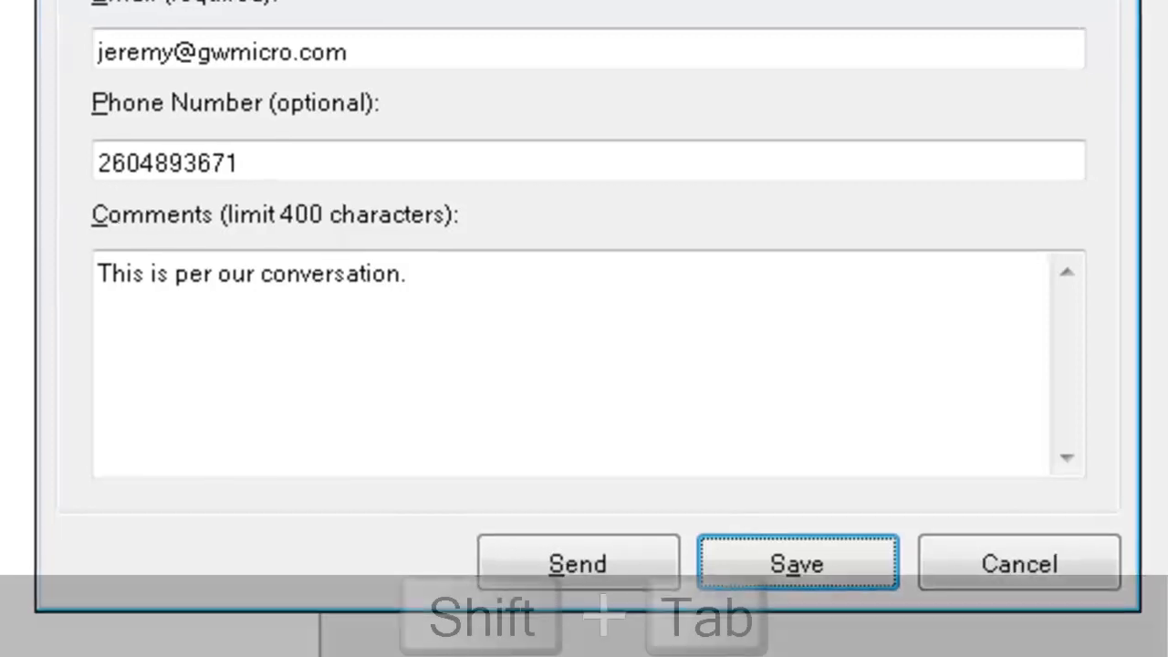
{"action": "key", "text": "shift+tab"}
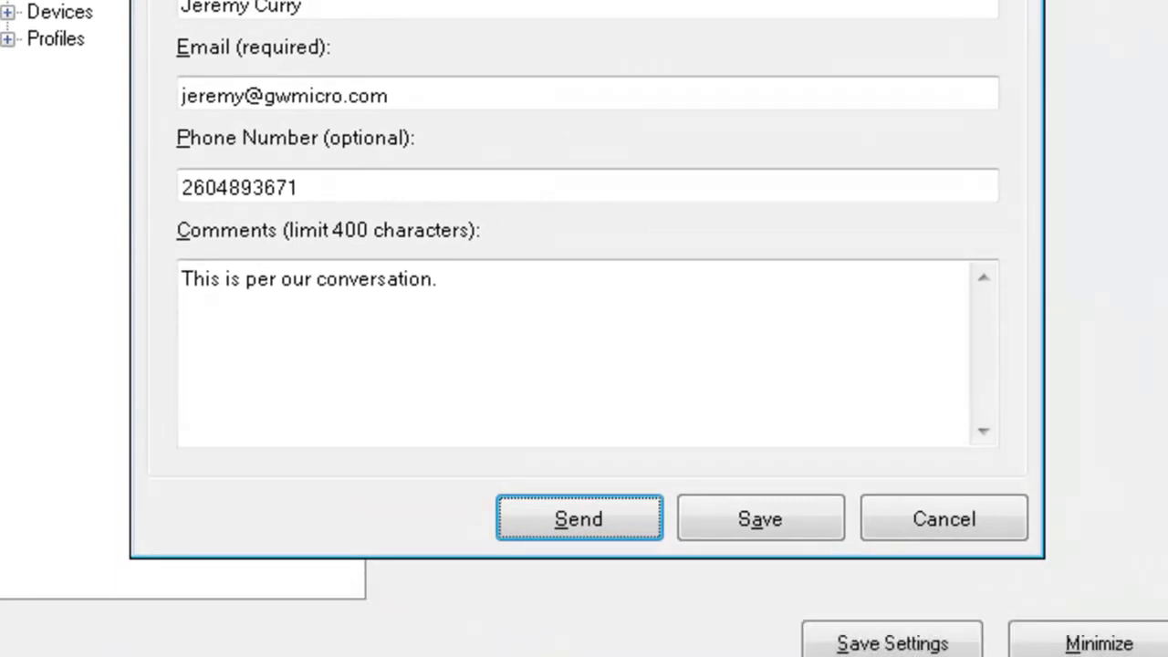
{"action": "left_click", "coordinate": [579, 518]}
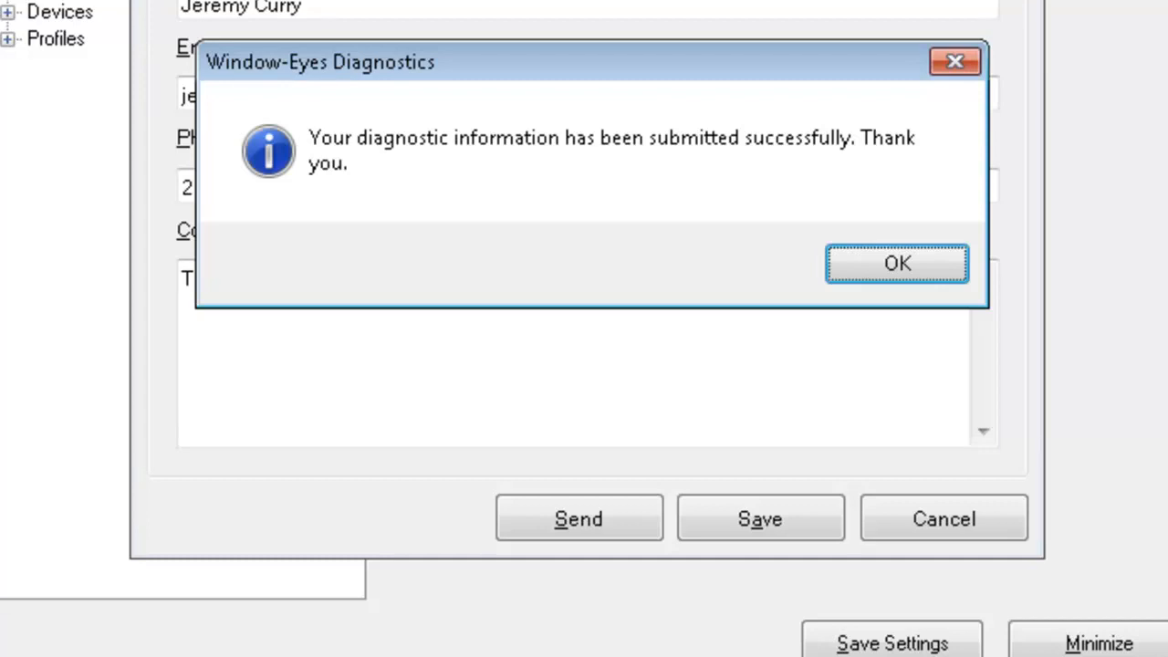
Step: Dismiss the submission confirmation and reach the Window-Eyes Diagnostics app's options from the Apps menu
{"action": "left_click", "coordinate": [896, 262]}
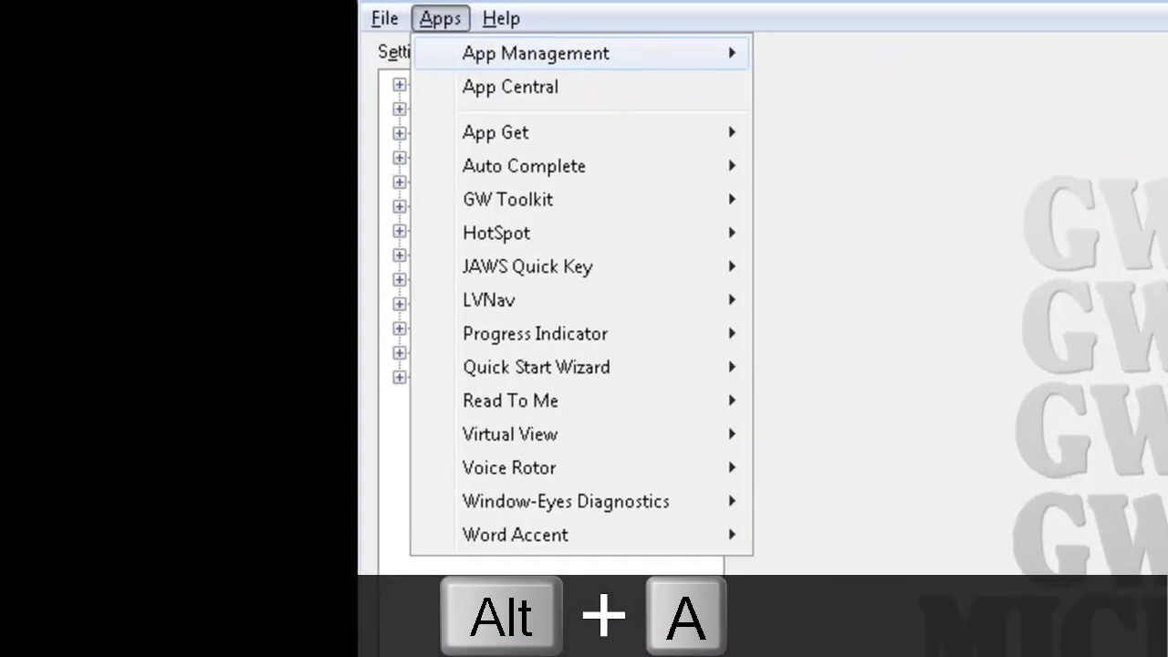
{"action": "mouse_move", "coordinate": [565, 500]}
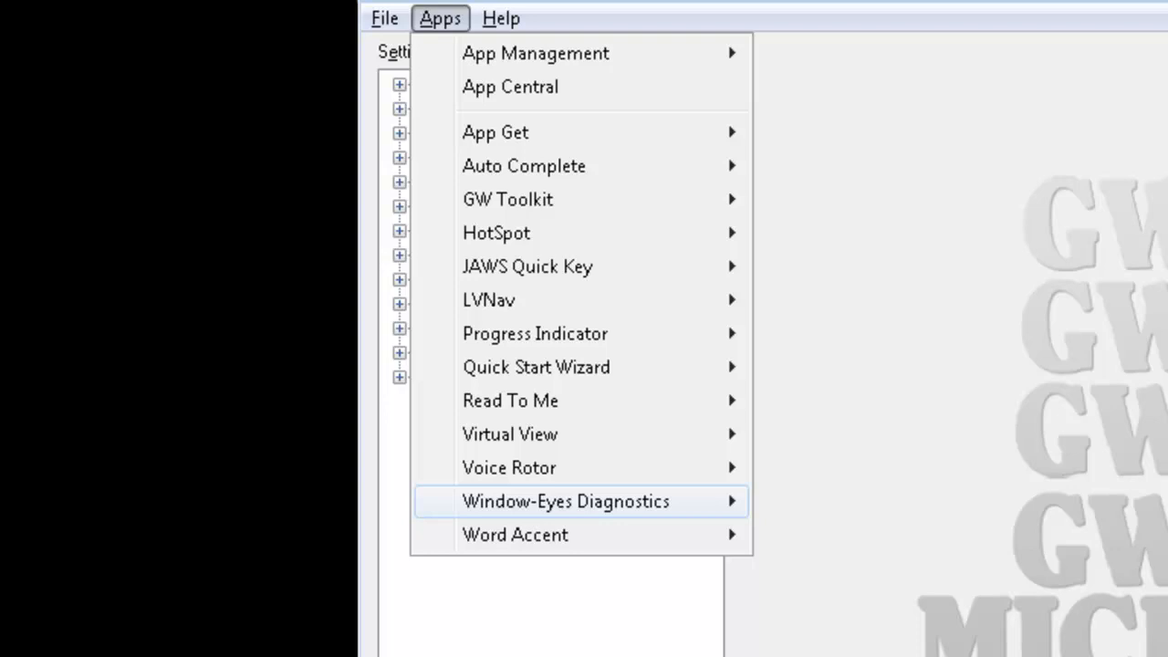
{"action": "left_click", "coordinate": [565, 500]}
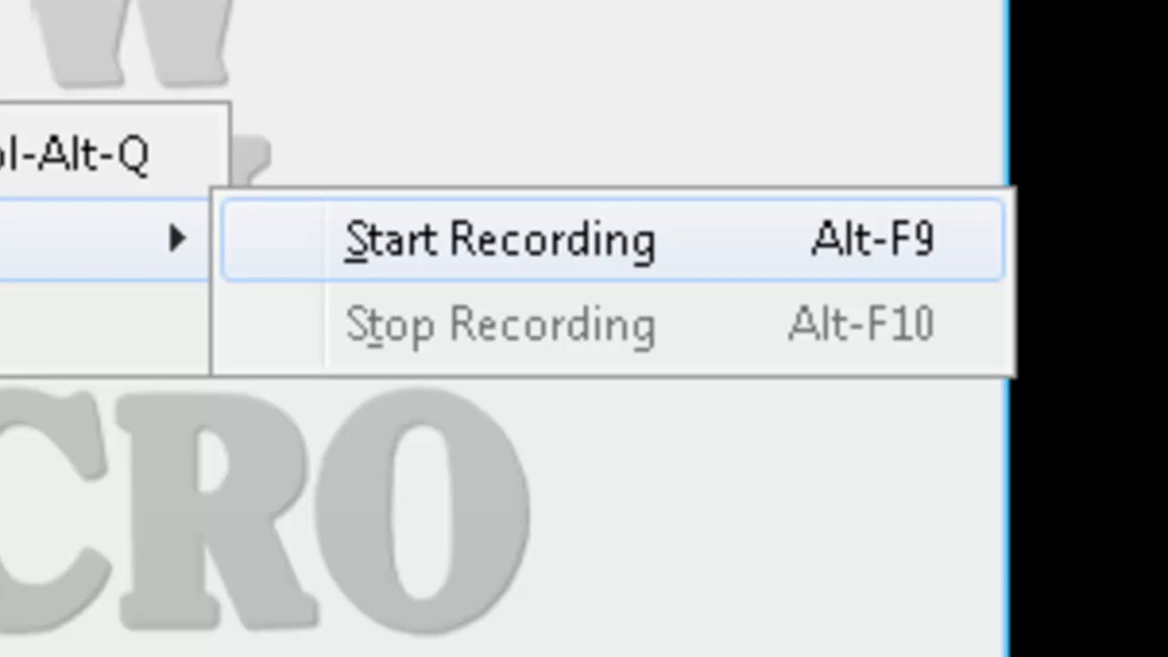
Step: Choose Start Recording (Alt-F9), bringing up the Problem Steps Recorder explanation prompt
{"action": "left_click", "coordinate": [497, 239]}
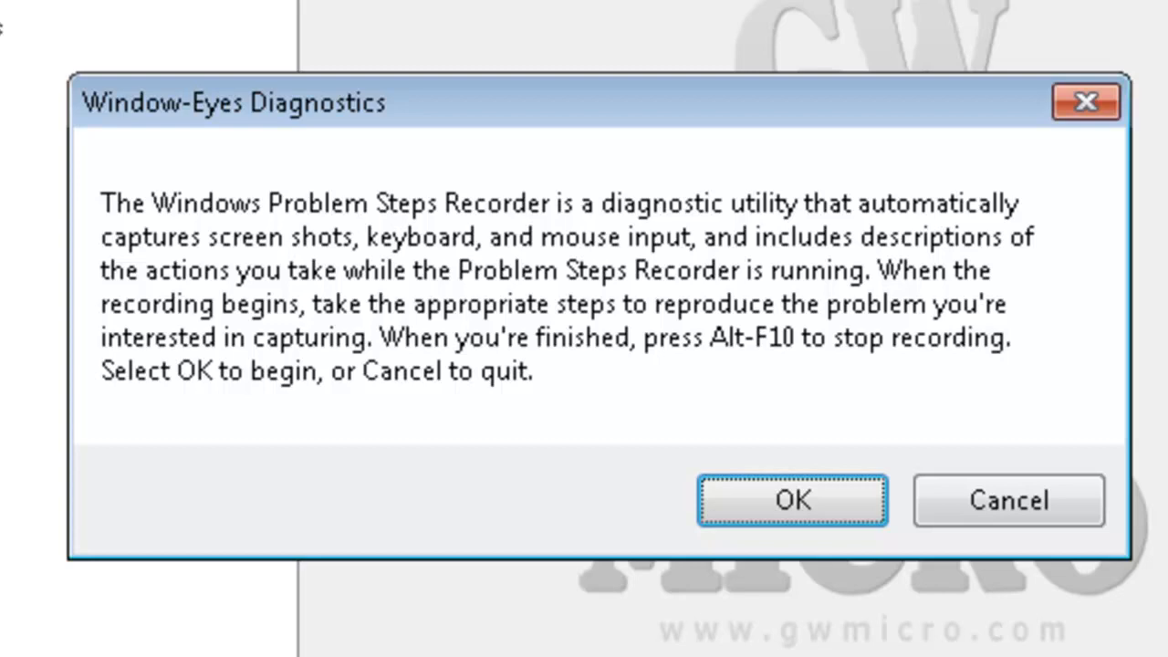
Step: Confirm the Problem Steps Recorder capture and launch Word via Run (winword) to a blank document
{"action": "left_click", "coordinate": [792, 500]}
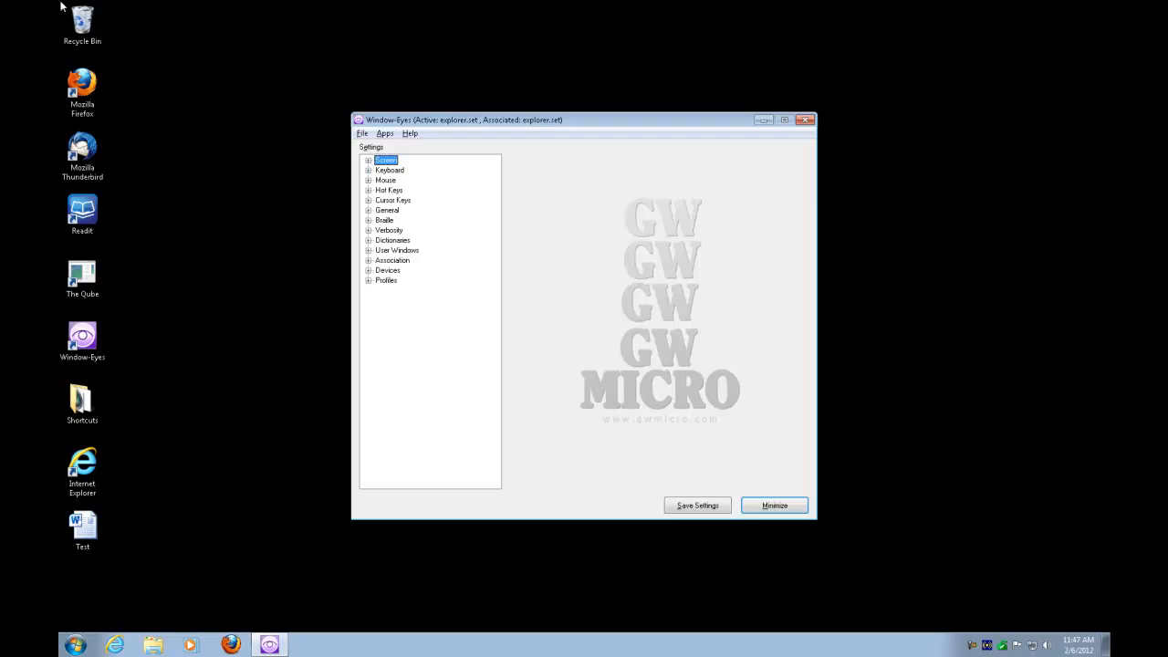
{"action": "key", "text": "win+r"}
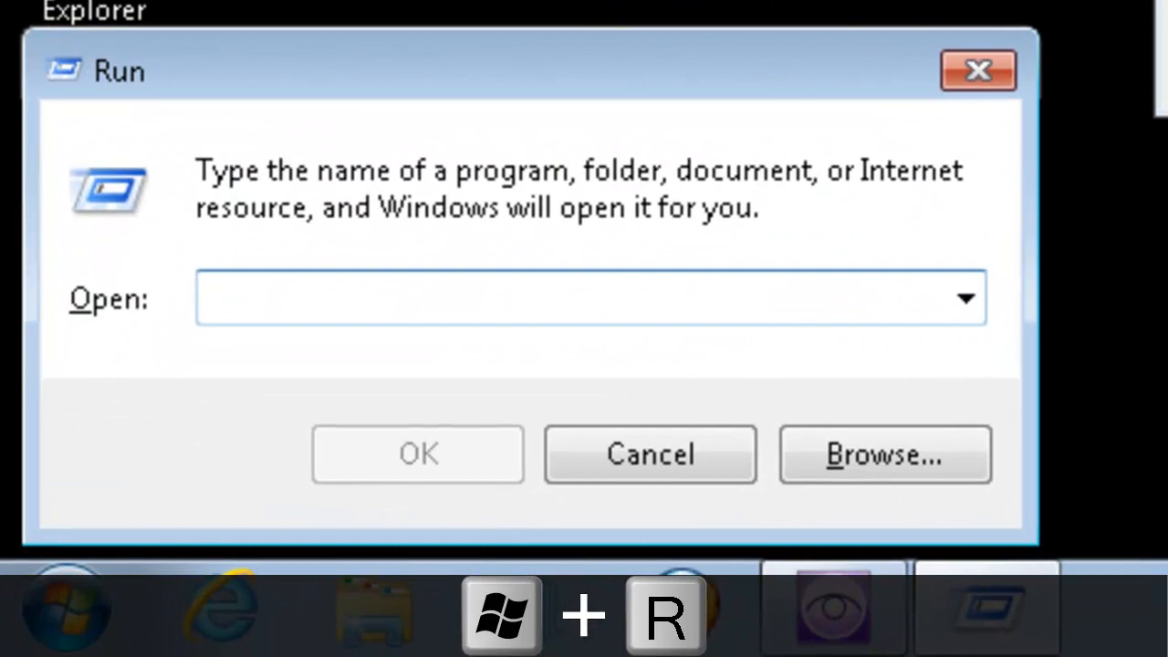
{"action": "type", "text": "wi"}
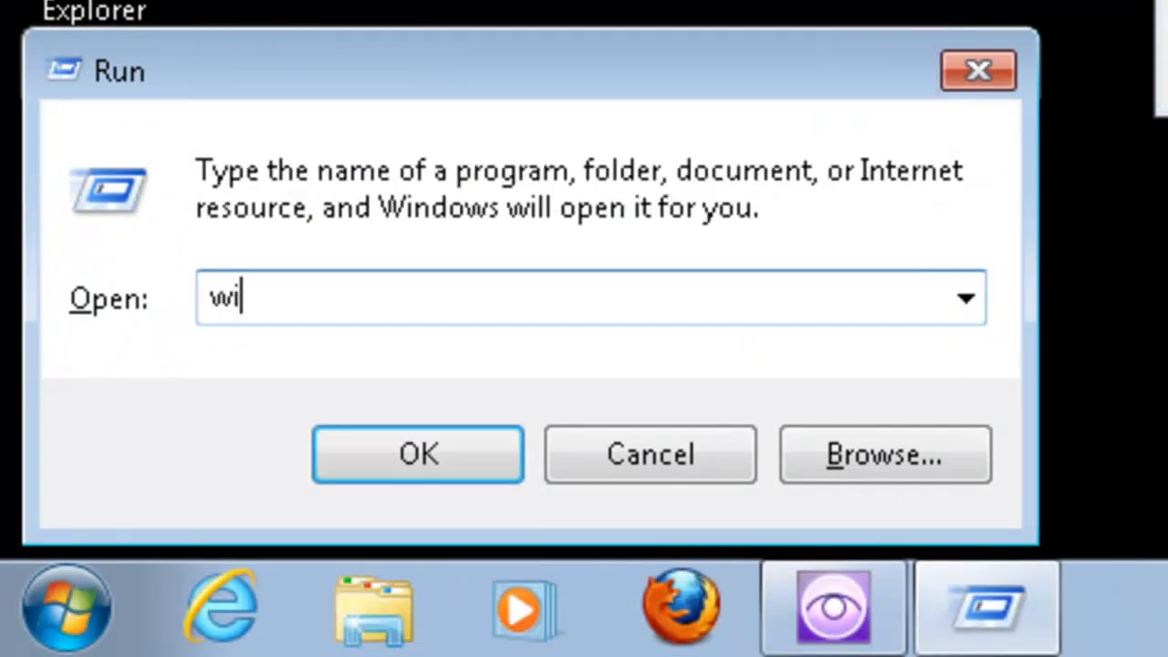
{"action": "left_click", "coordinate": [416, 453]}
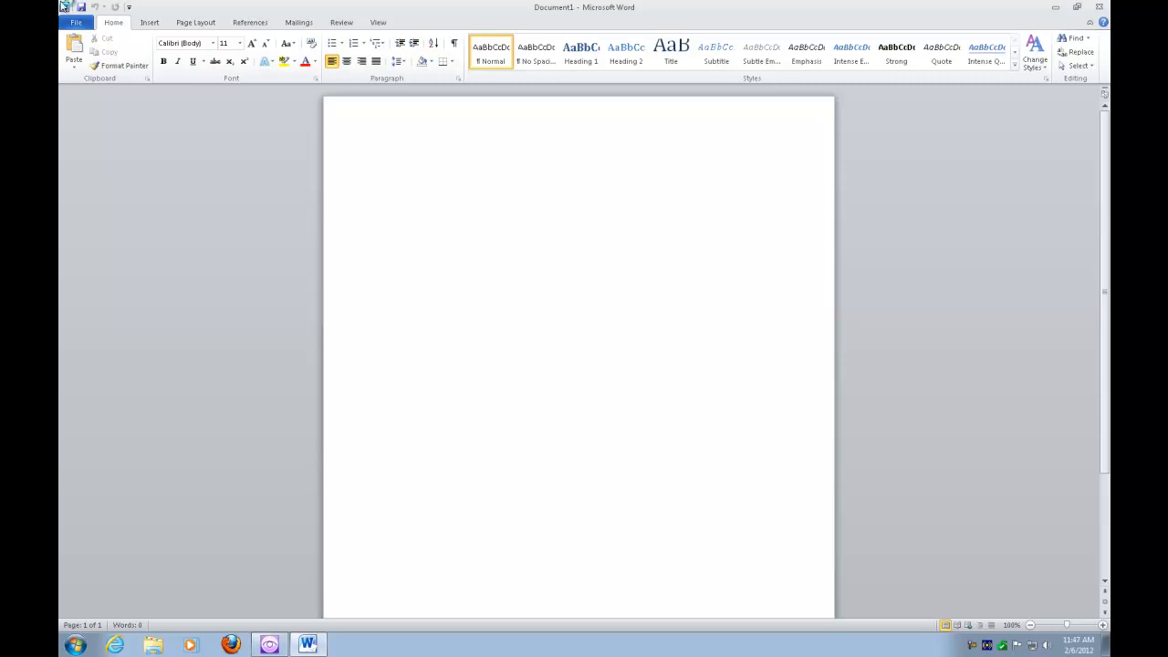
Step: With Word focused, stop the recording via Alt+F10, bringing up the Diagnostics contact form
{"action": "left_click", "coordinate": [383, 162]}
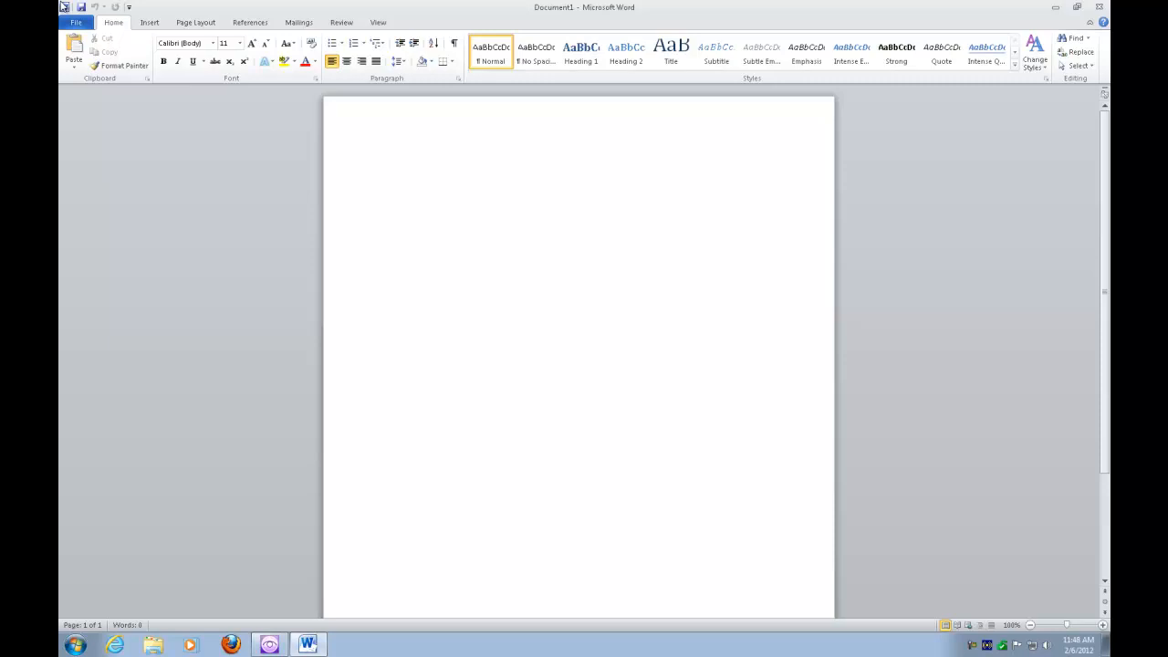
{"action": "key", "text": "alt+F10"}
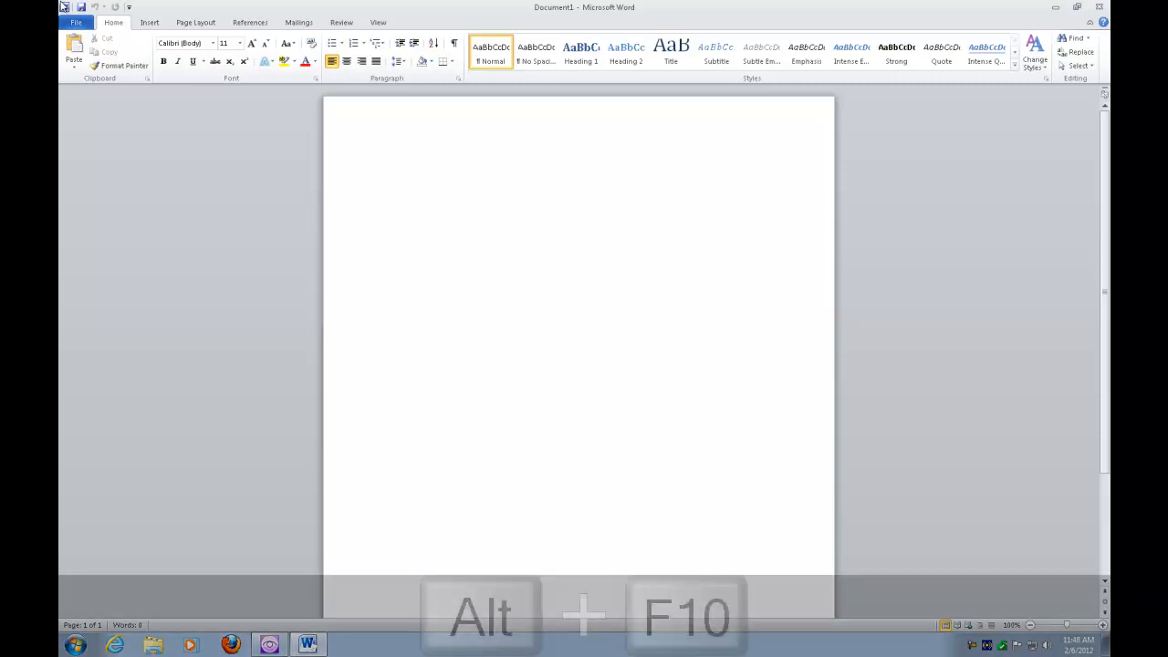
{"action": "key", "text": "alt+f10"}
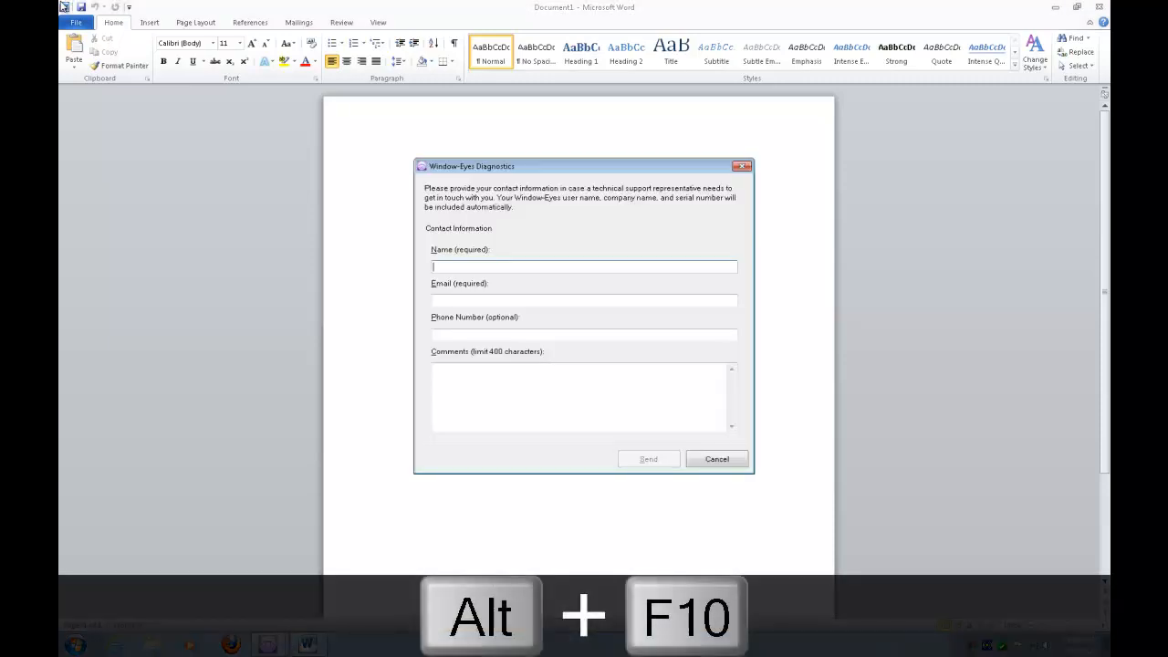
{"action": "key", "text": "alt+f10"}
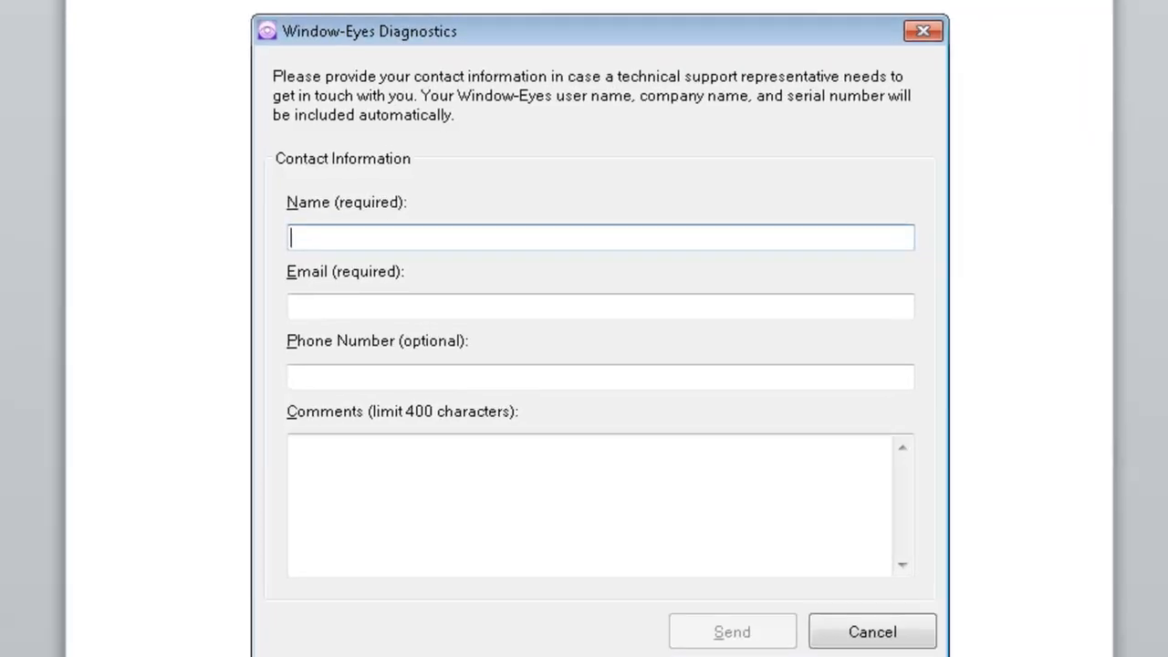
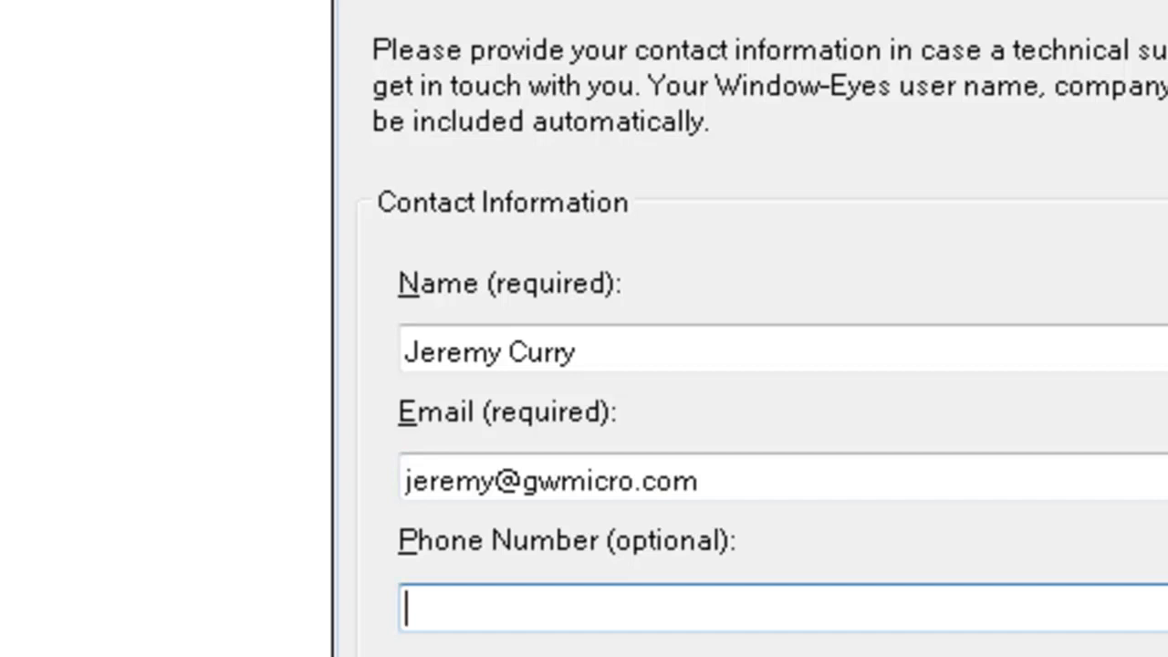
Step: Add the comment 'This is per your request.' in the Comments box
{"action": "scroll", "scroll_direction": "down", "scroll_amount": 3}
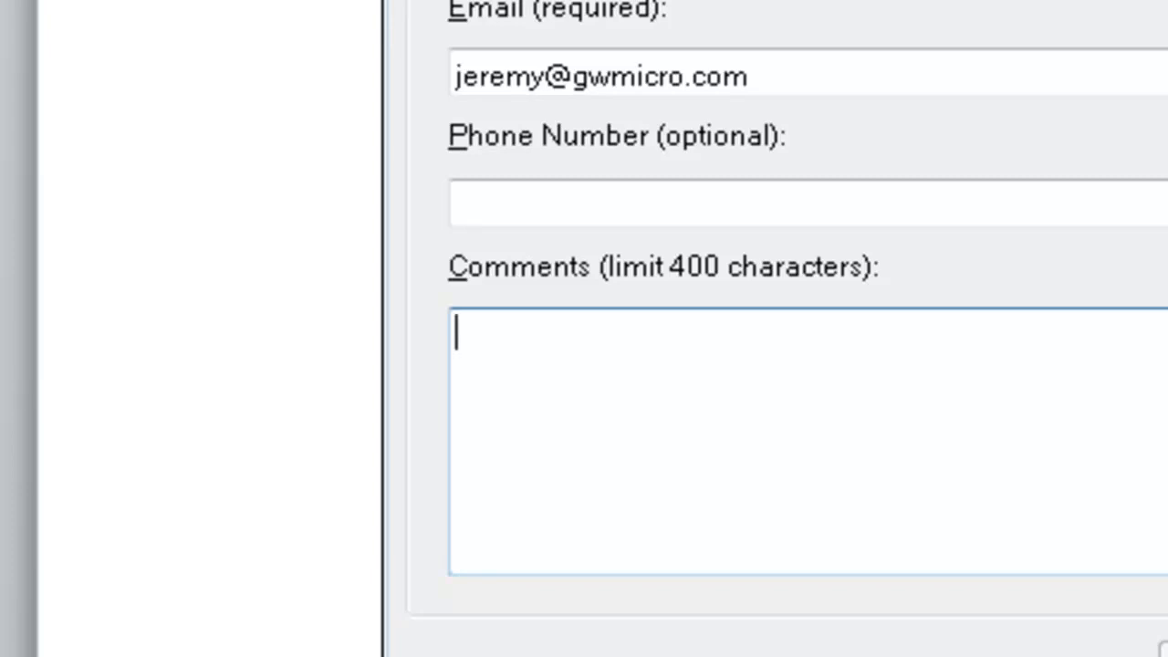
{"action": "type", "text": "Th"}
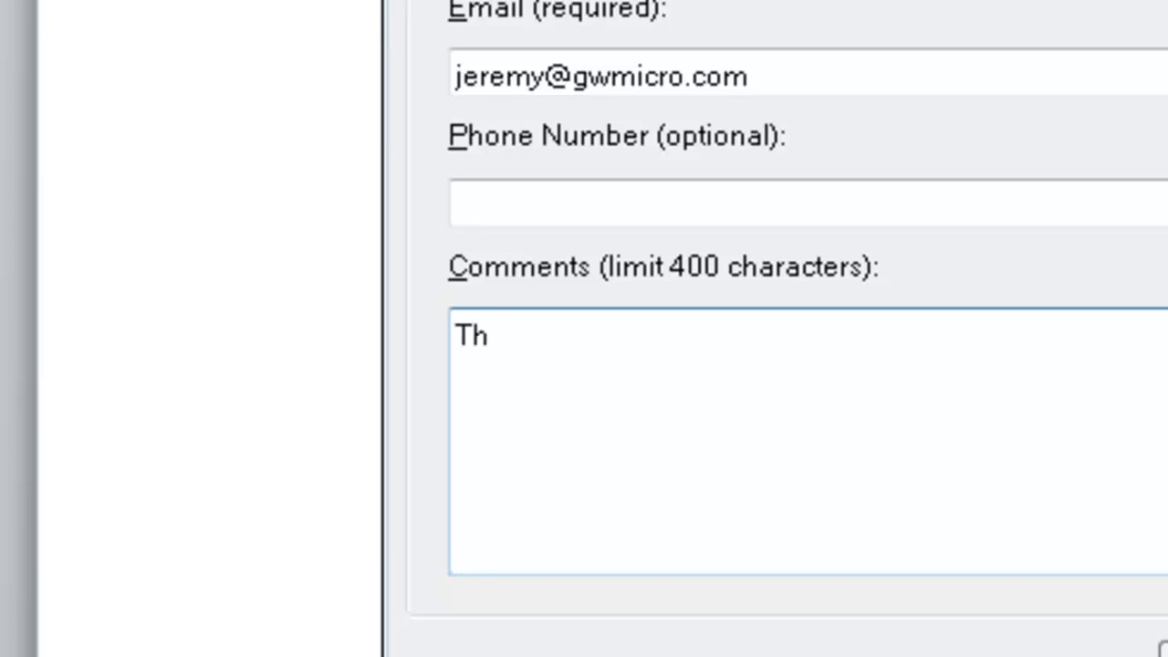
{"action": "type", "text": "is is"}
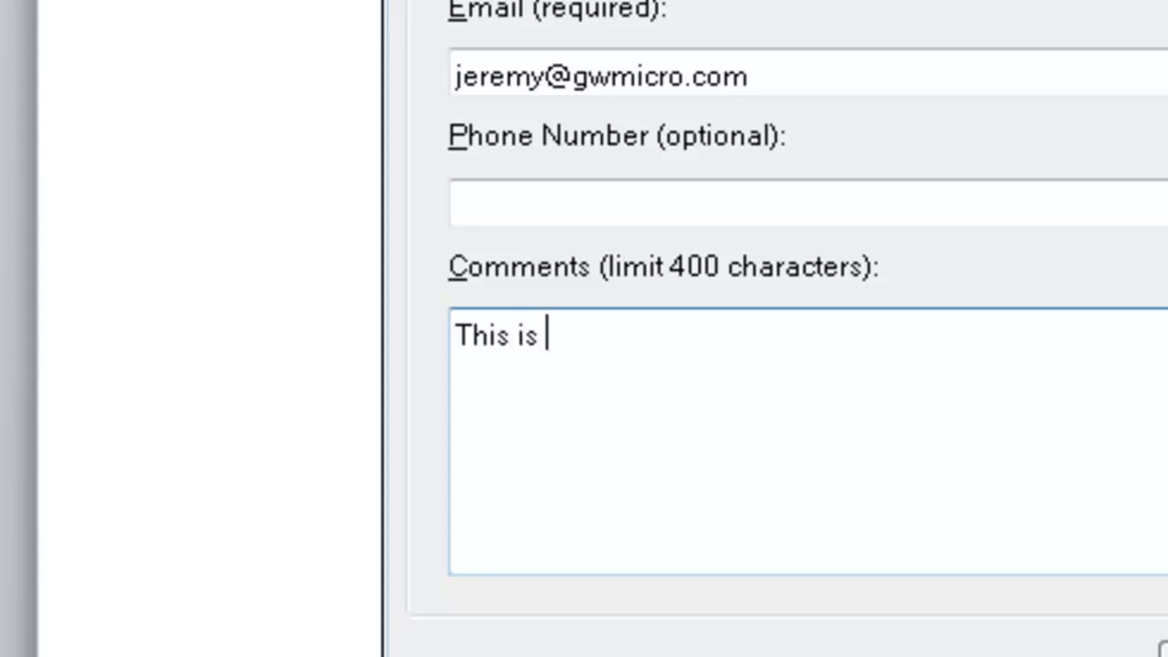
{"action": "type", "text": "per your"}
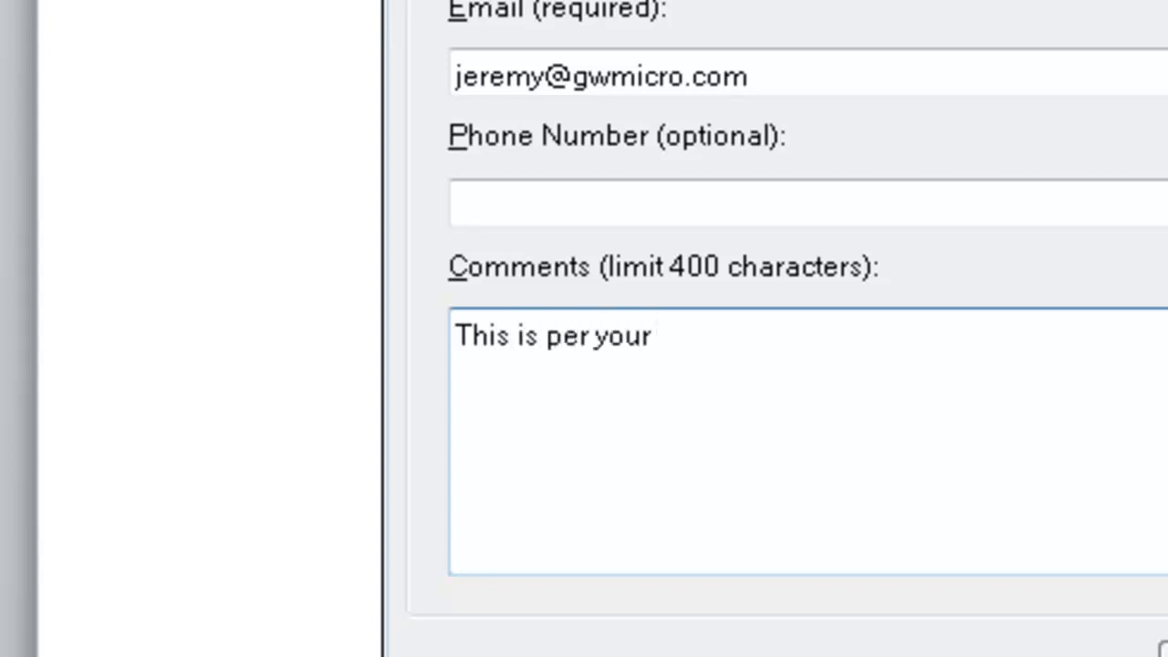
{"action": "type", "text": "request"}
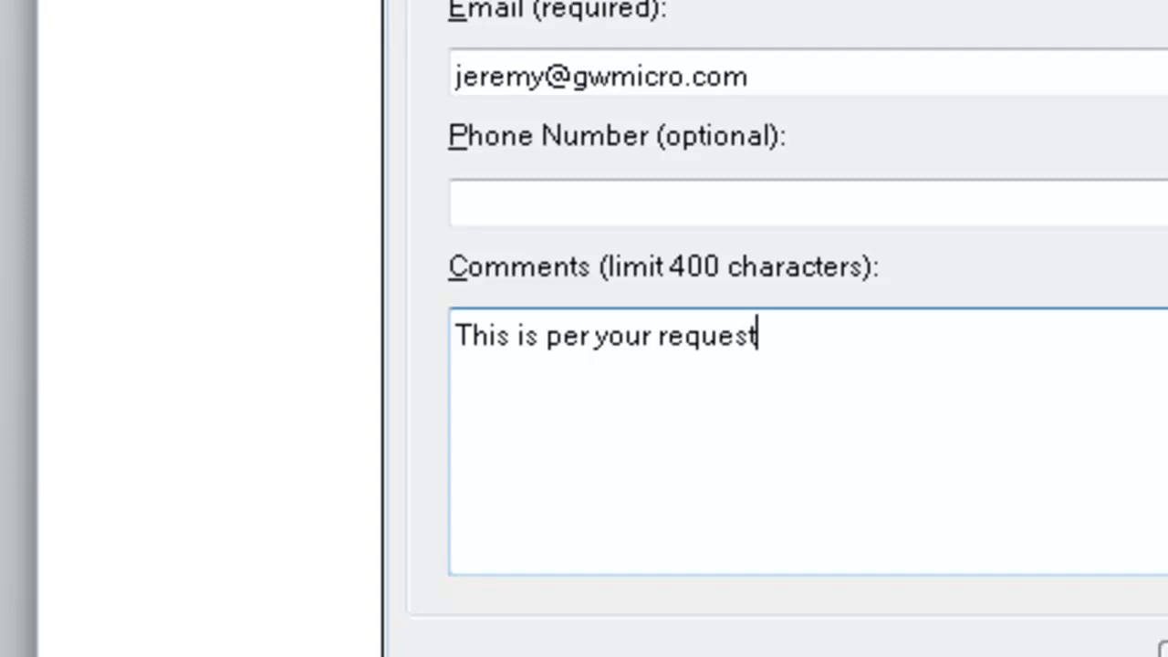
{"action": "type", "text": "."}
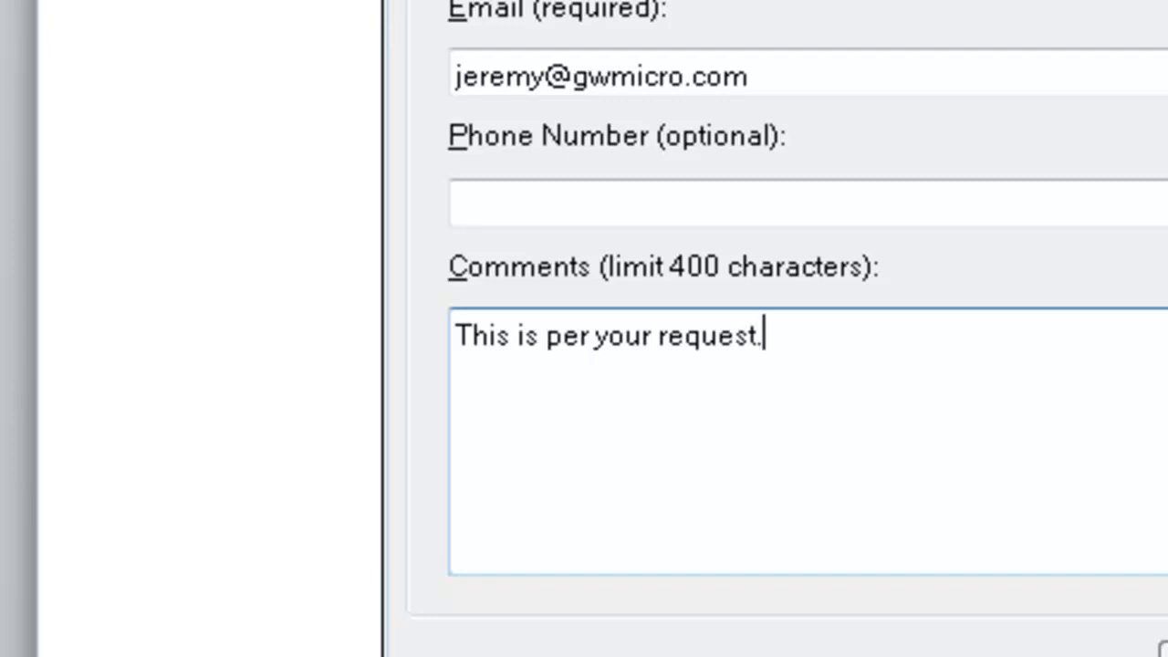
{"action": "key", "text": "ctrl+5"}
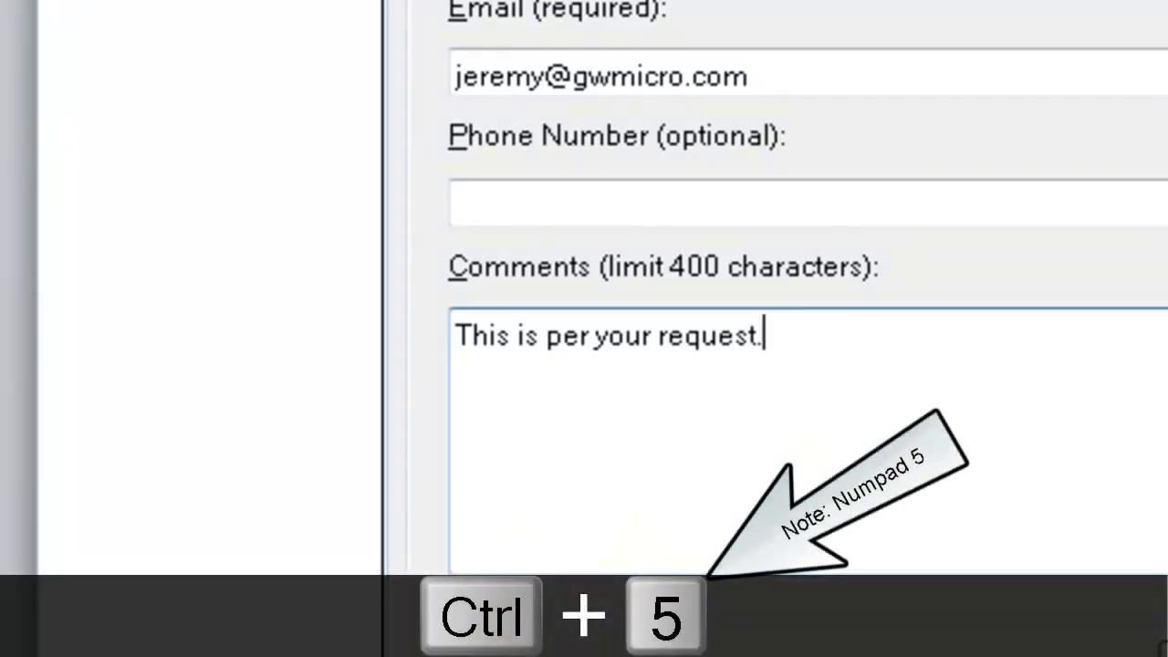
Step: Send the steps-recording report and receive the successful-submission confirmation
{"action": "key", "text": "ctrl+5"}
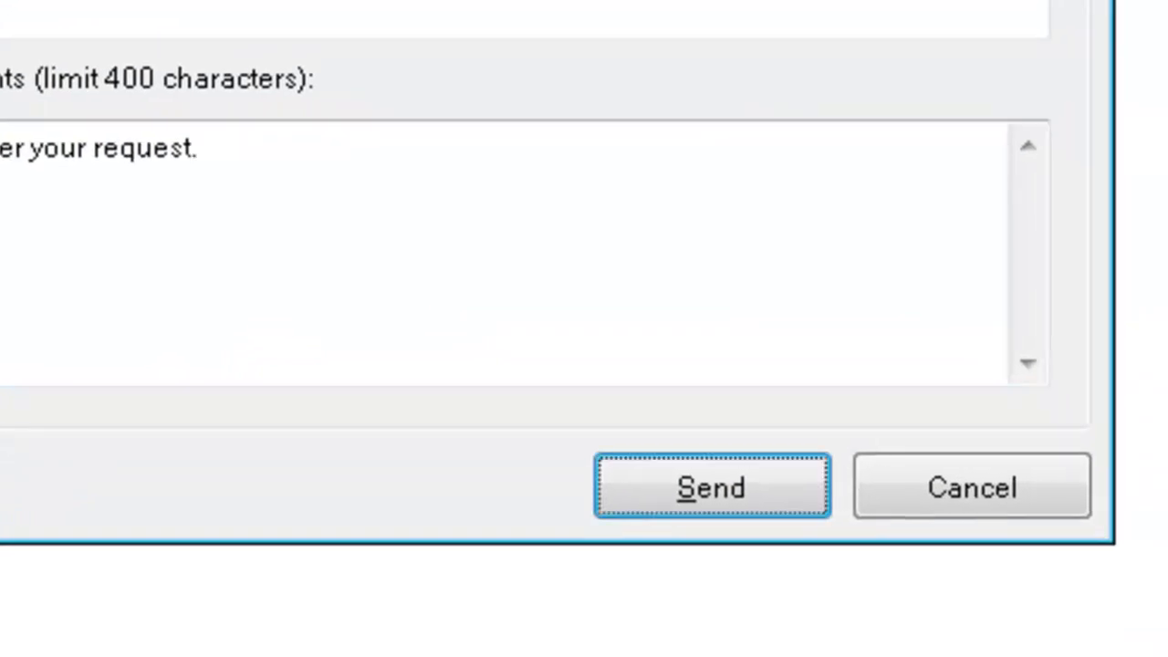
{"action": "left_click", "coordinate": [712, 485]}
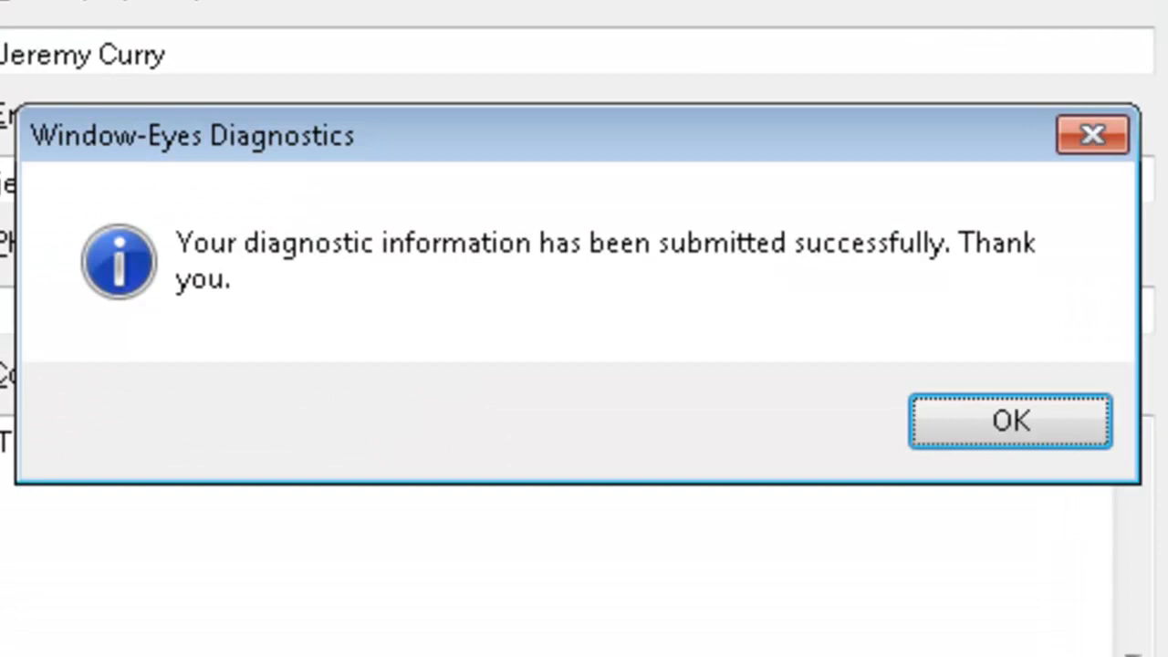